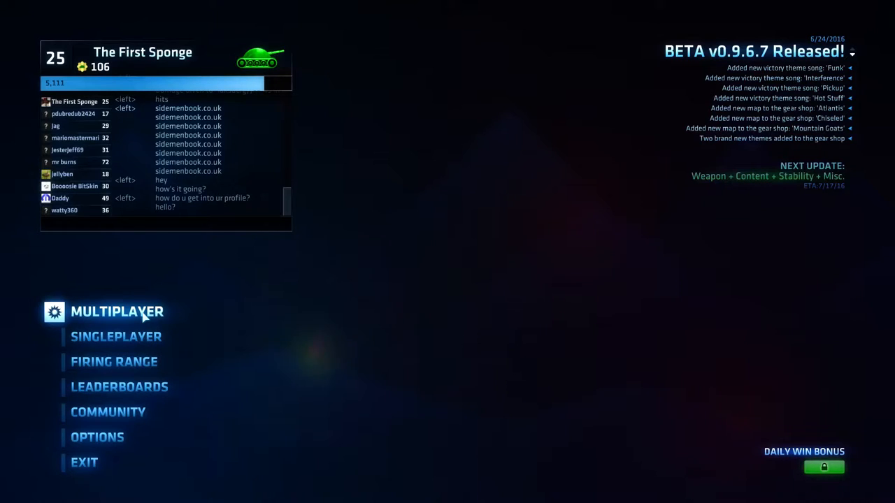
Open the Multiplayer menu and scroll down through the Open Games server list.
left_click(116, 311)
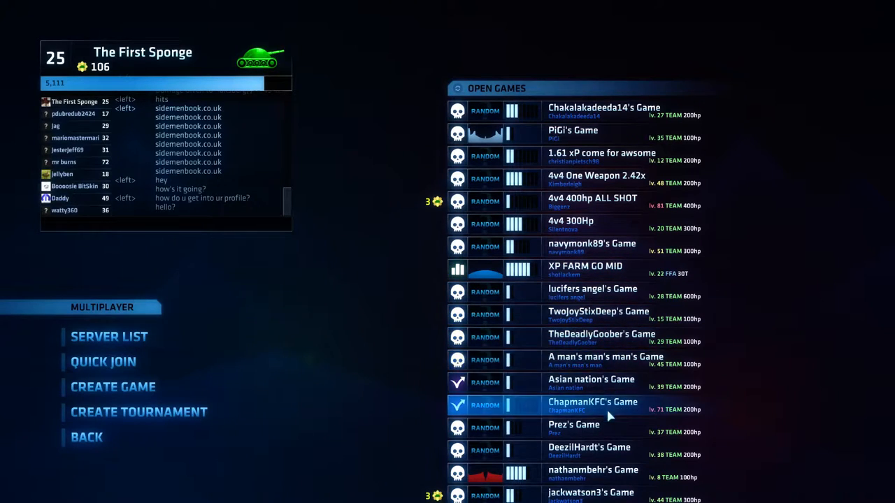
scroll("down", 3)
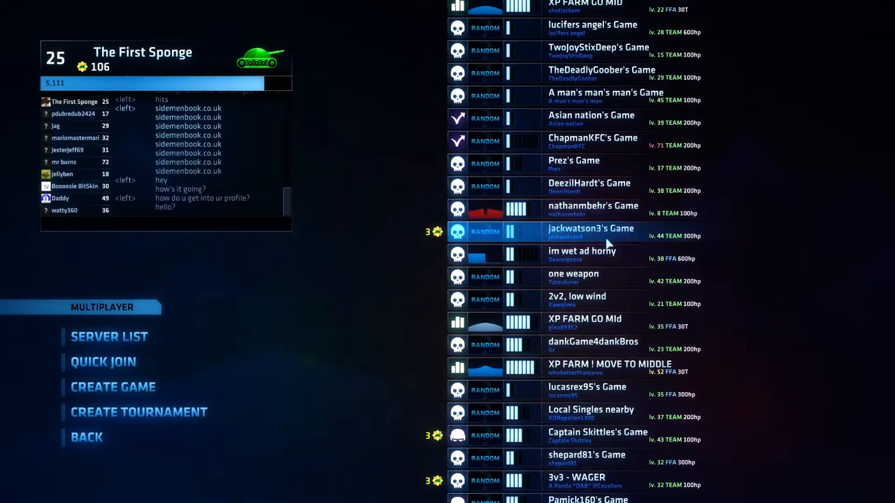
mouse_move(601, 322)
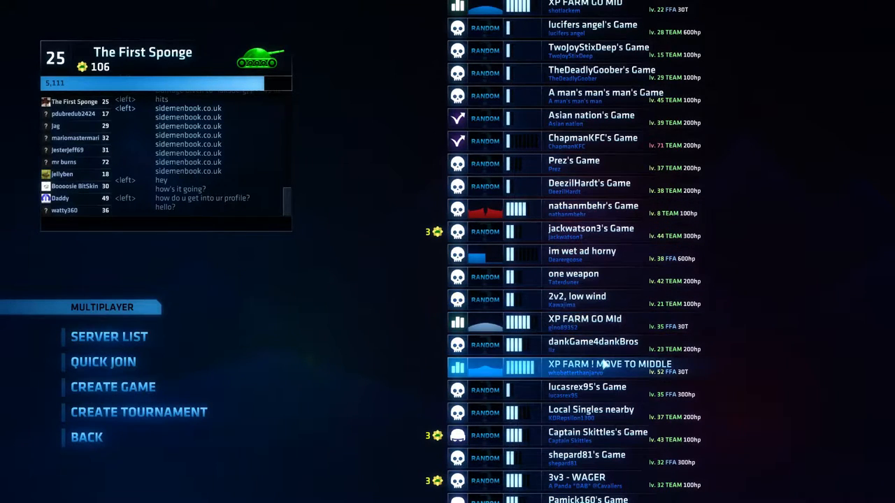
scroll("down", 3)
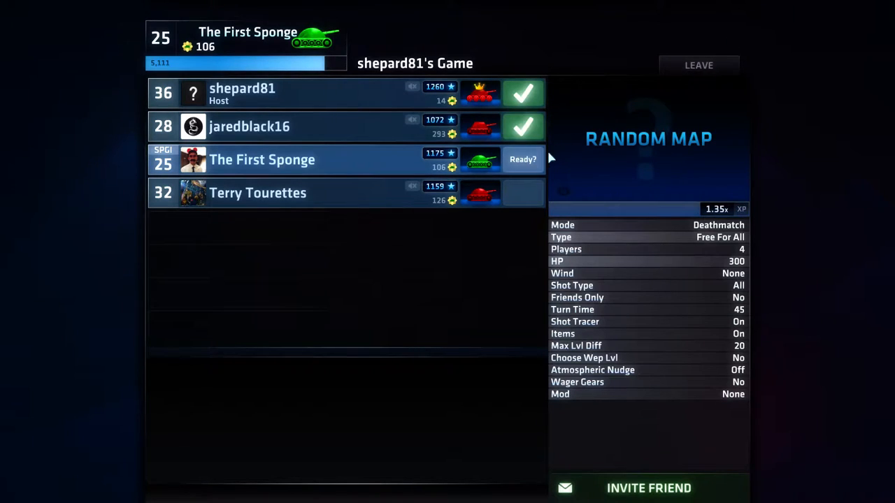
left_click(523, 159)
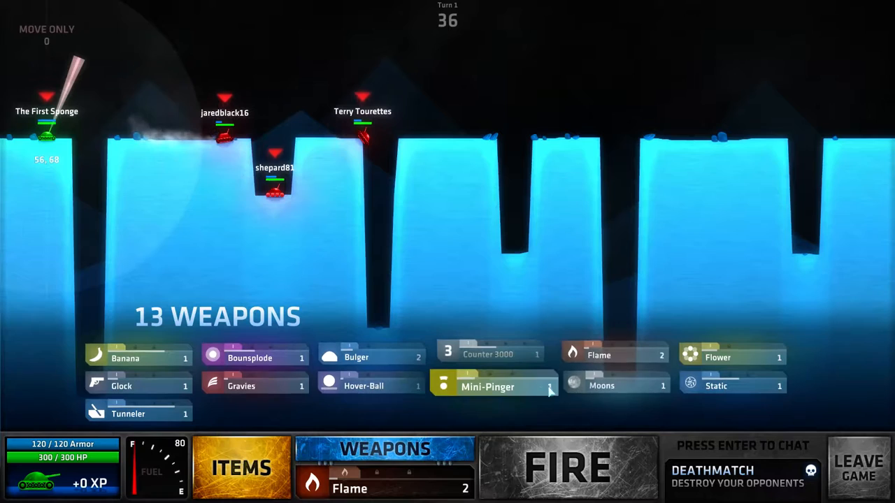
Equip Moons and fire it on the first turn.
left_click(616, 386)
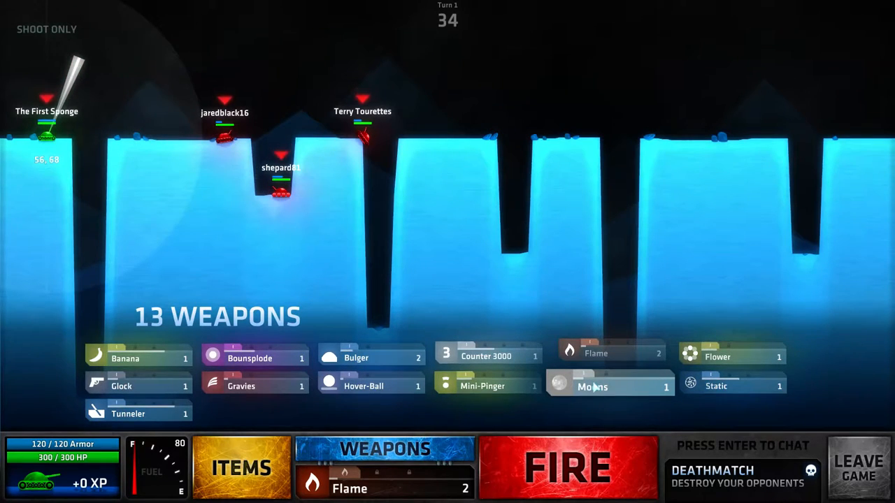
left_click(593, 386)
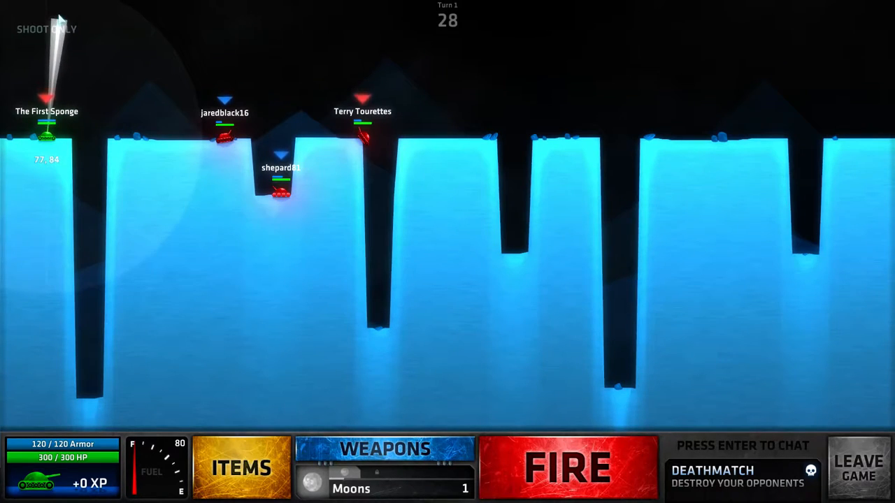
left_click(567, 467)
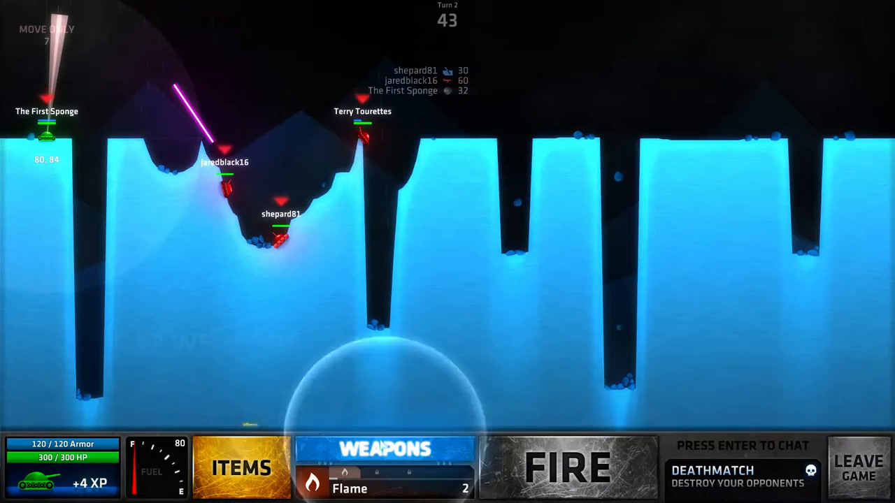
Equip Static from the weapons list and fire it on turn two.
left_click(384, 449)
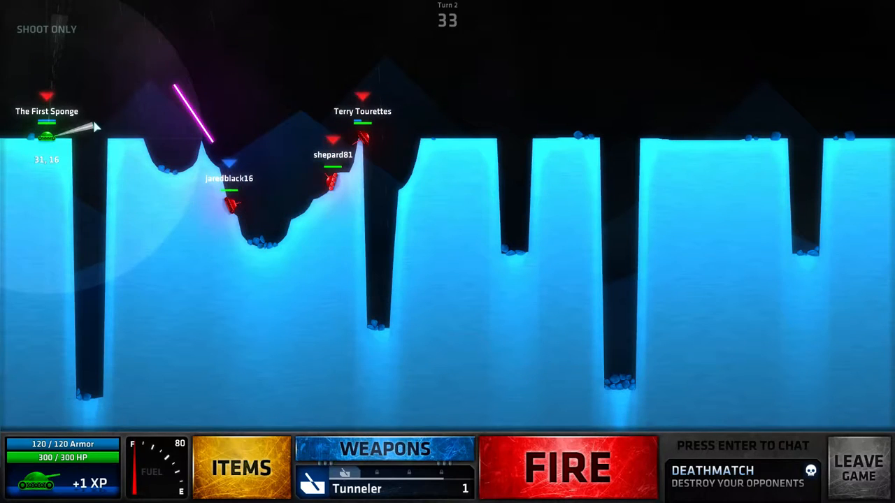
left_click(385, 449)
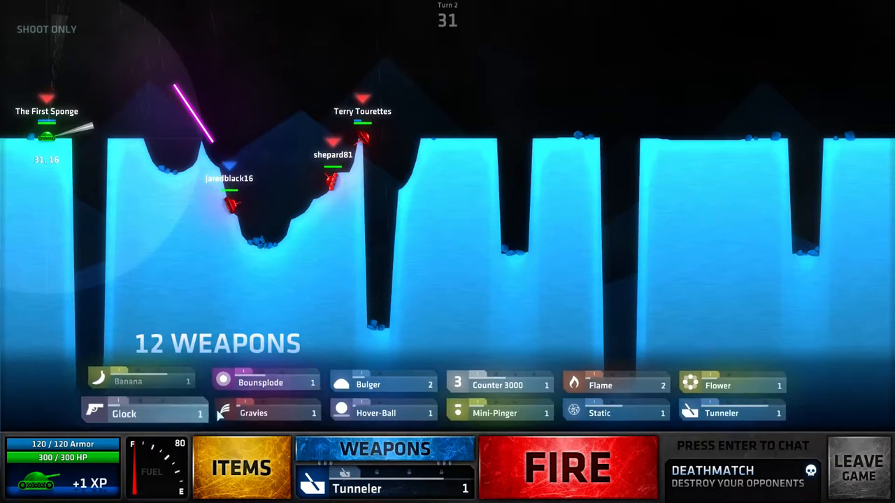
left_click(599, 413)
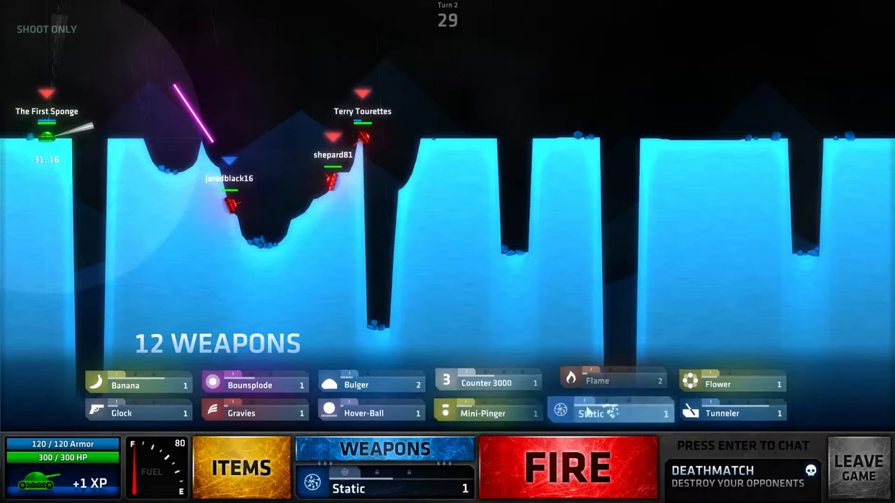
left_click(610, 414)
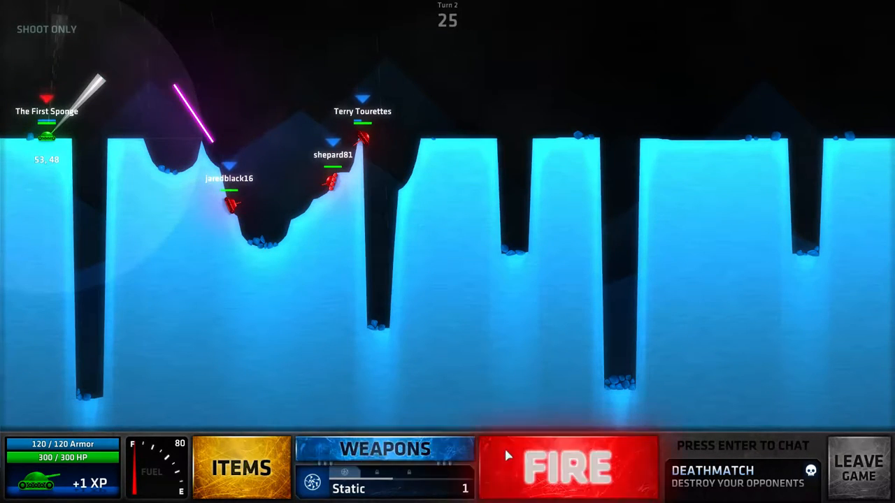
left_click(567, 467)
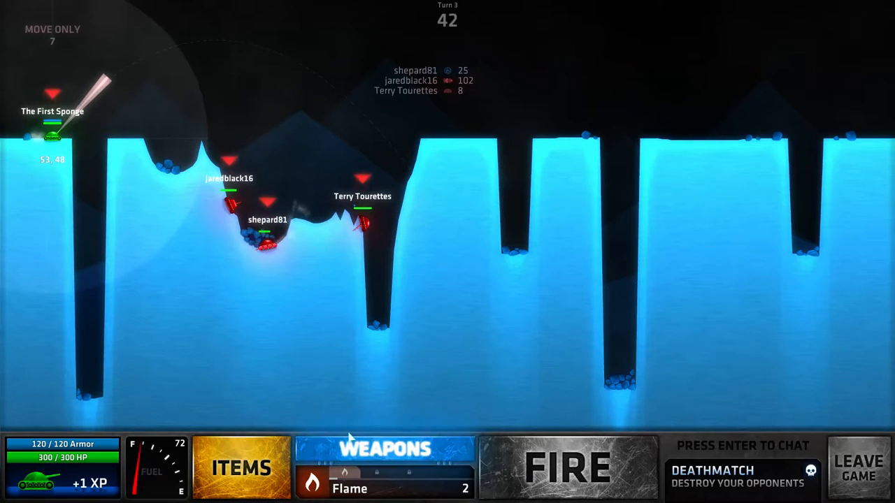
Select Tunneler and fire it on turn three.
left_click(385, 449)
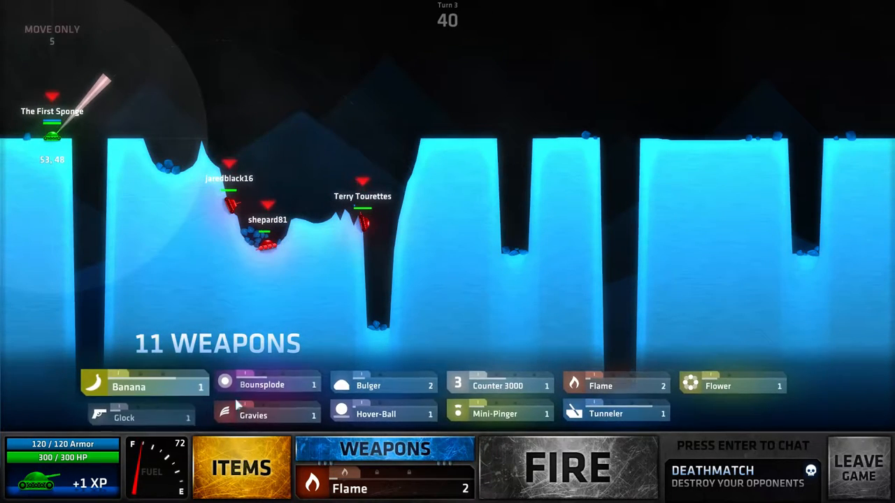
left_click(487, 414)
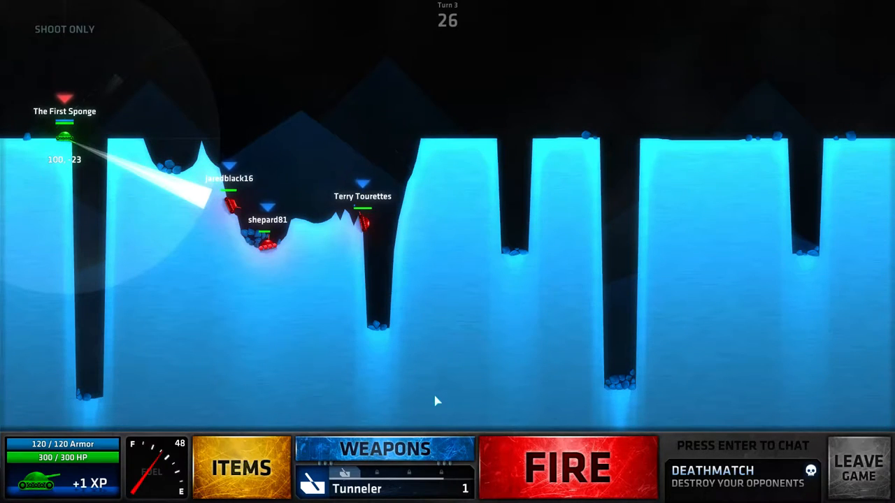
left_click(567, 467)
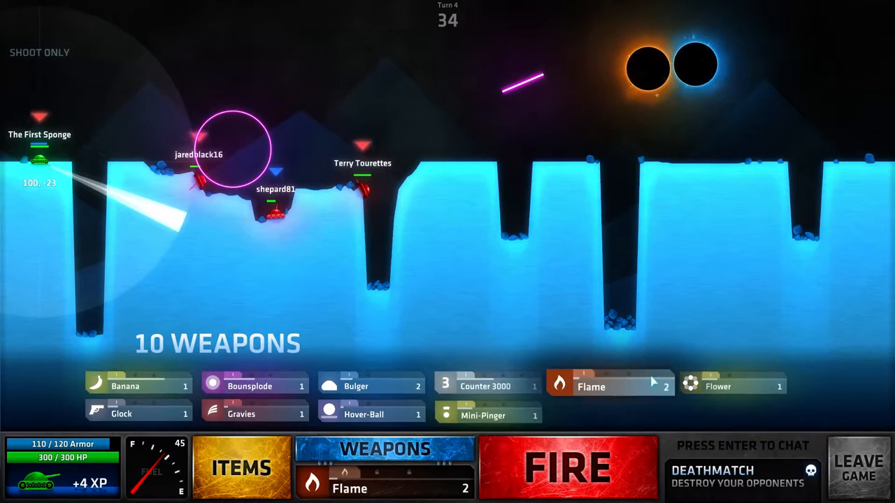
Select Flower and fire it on turn four.
left_click(709, 386)
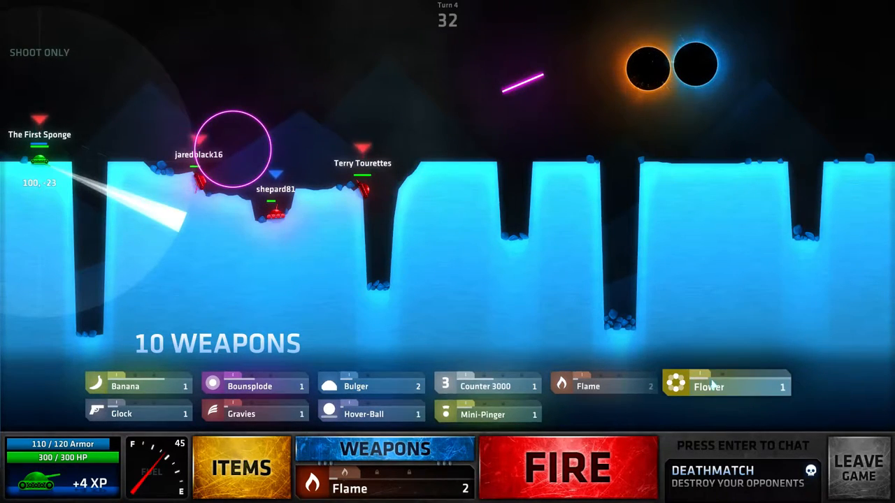
left_click(566, 467)
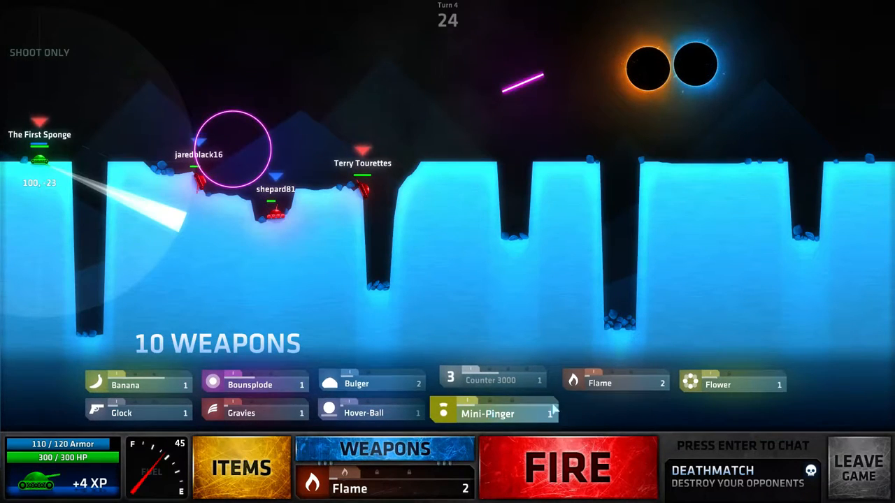
left_click(728, 387)
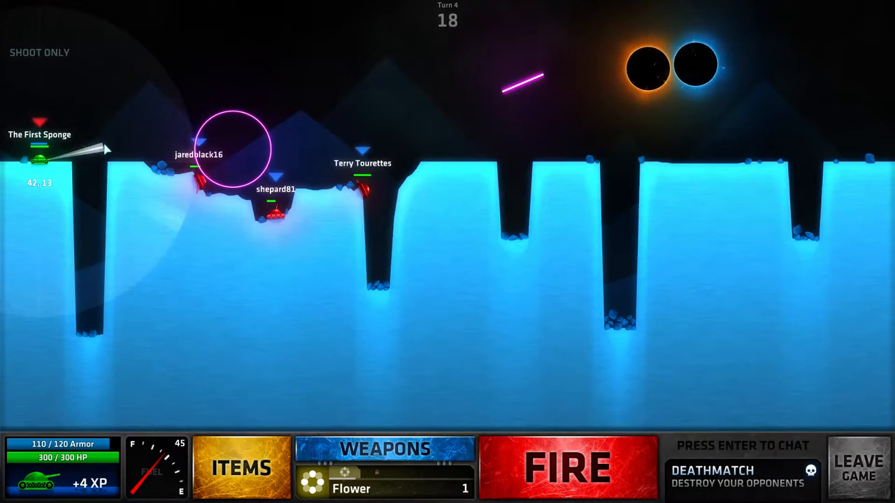
left_click(567, 467)
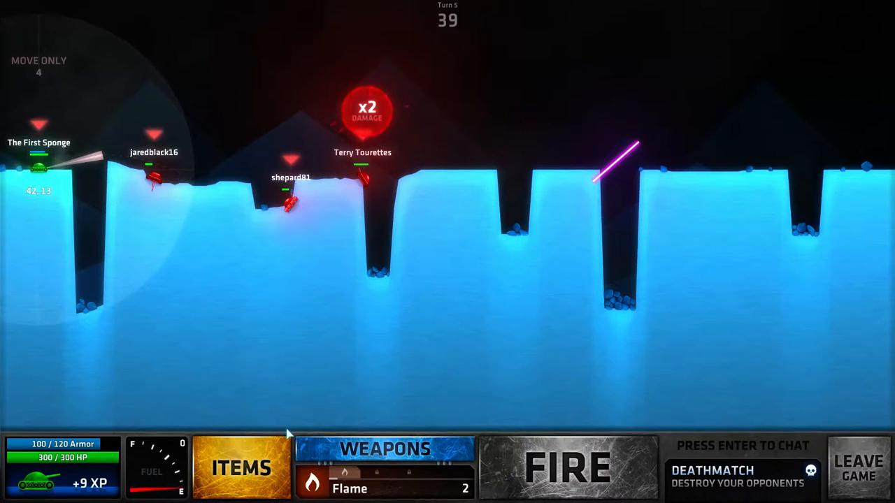
Equip Gravies and fire it on turn five.
left_click(385, 449)
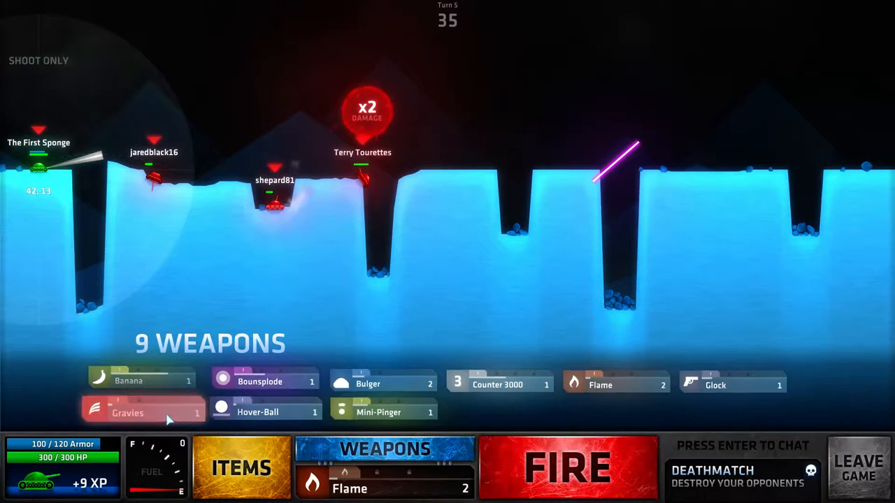
left_click(143, 412)
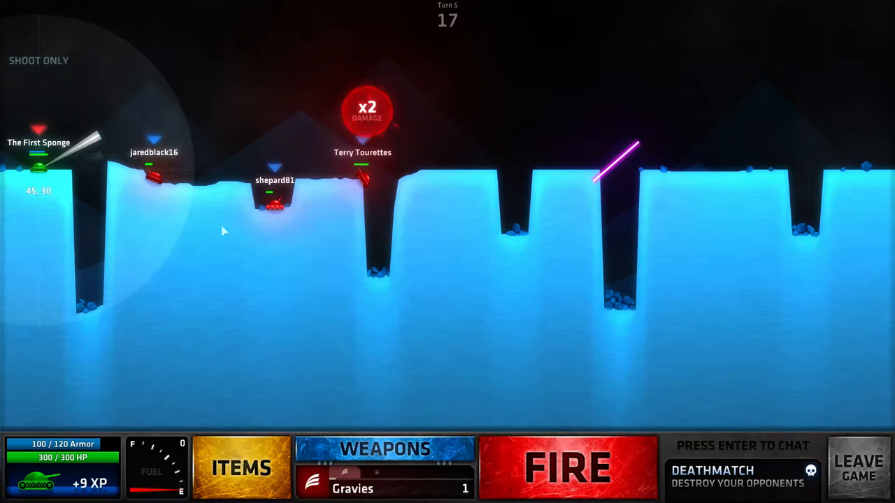
left_click(568, 467)
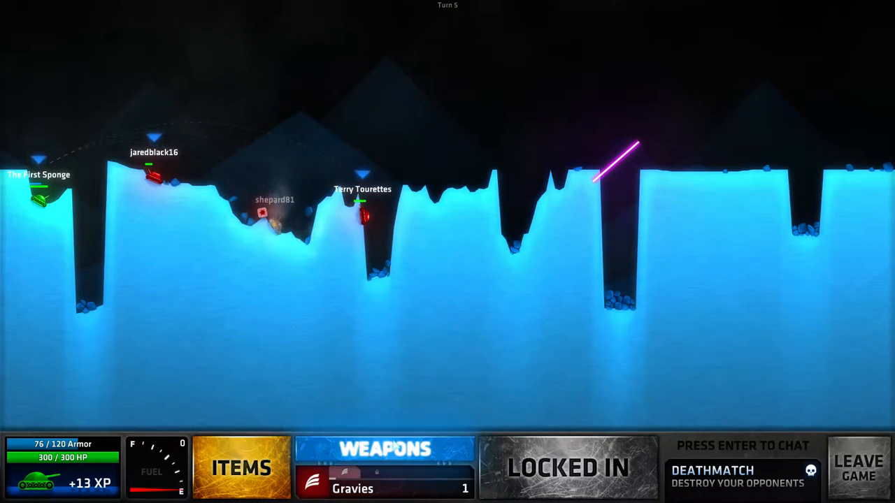
Equip Banana and fire it on turn six.
left_click(385, 449)
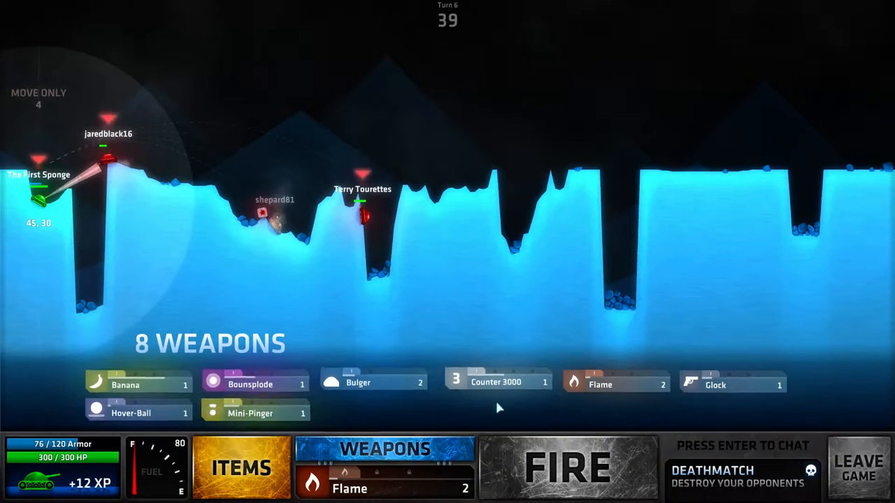
left_click(138, 385)
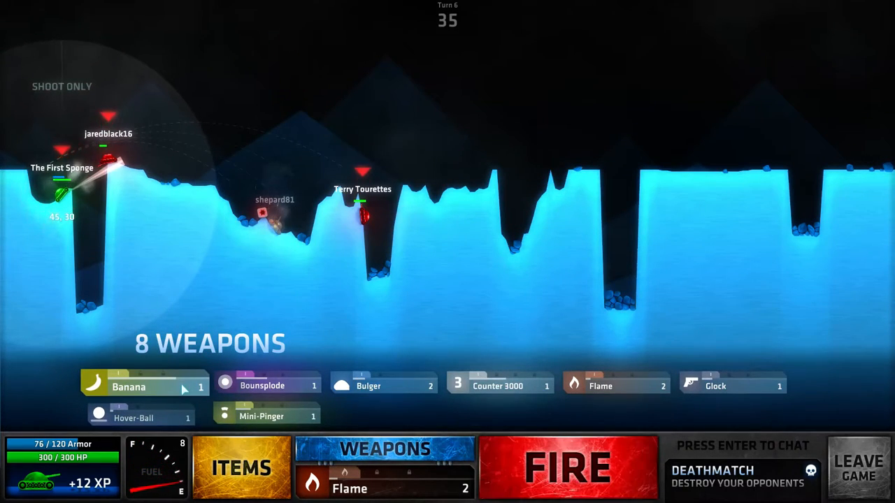
left_click(145, 386)
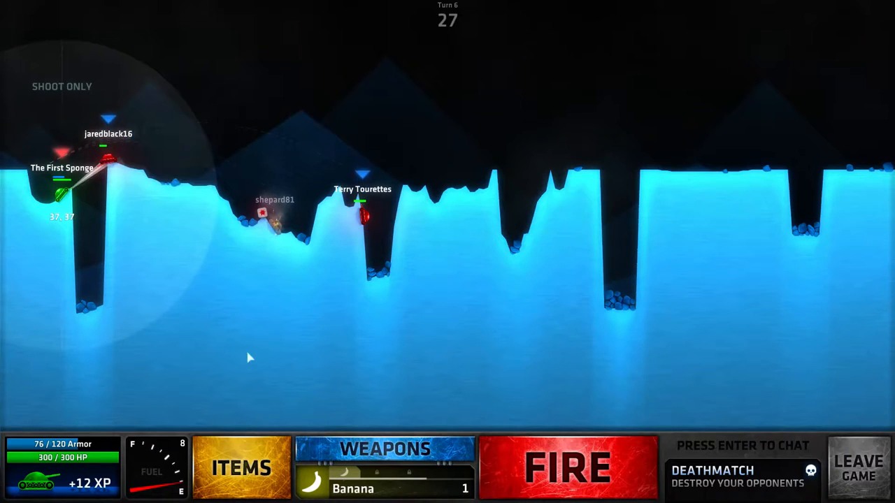
left_click(567, 468)
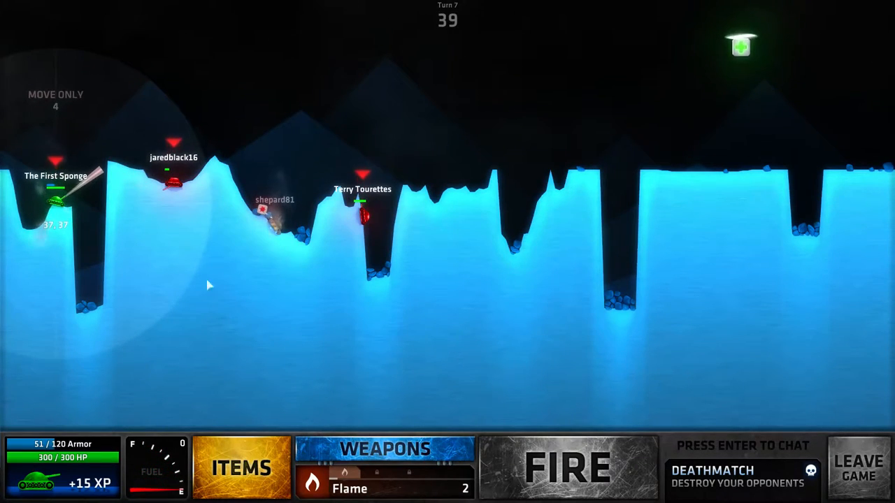
Load Counter 3000, adjust the aim, and fire it on turn seven.
left_click(385, 449)
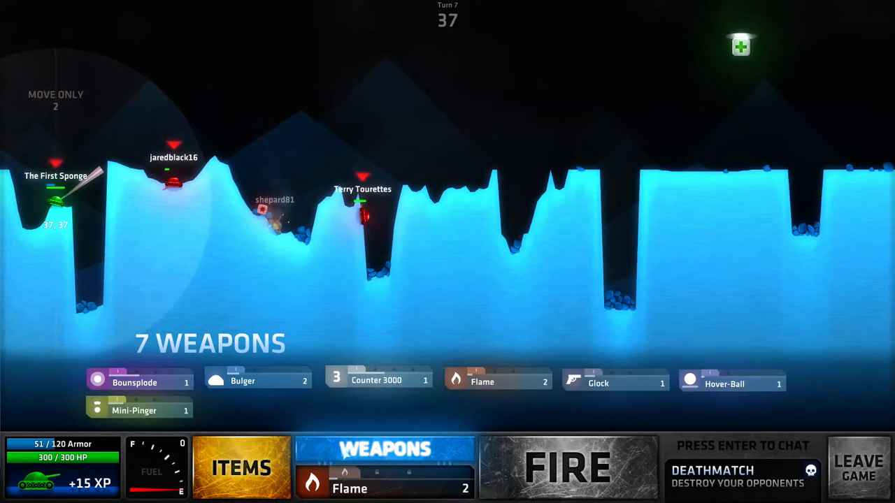
left_click(496, 381)
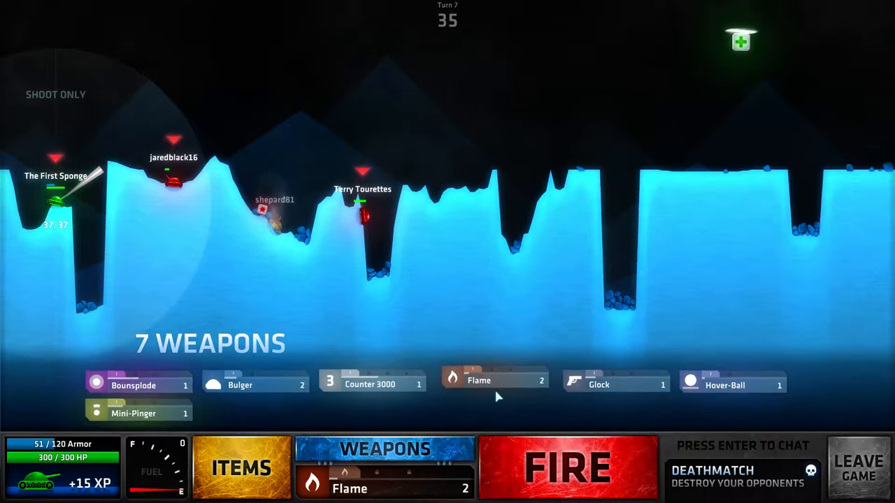
left_click(373, 385)
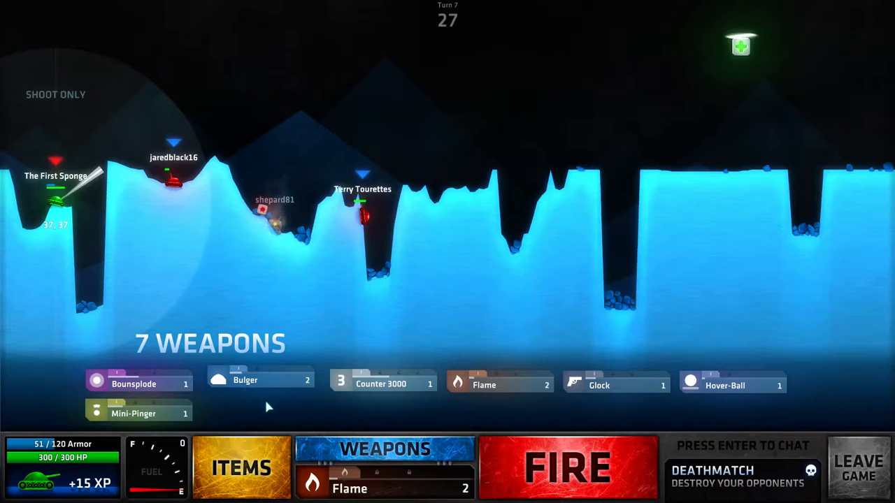
left_click(494, 385)
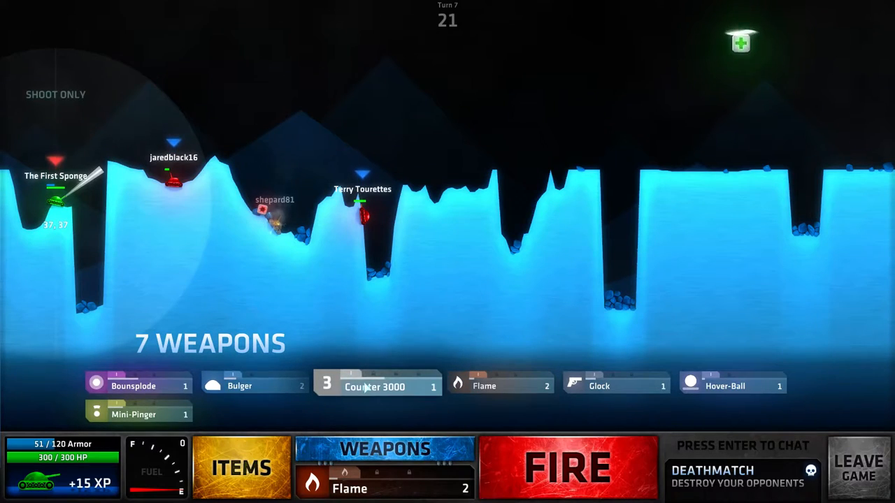
left_click(378, 385)
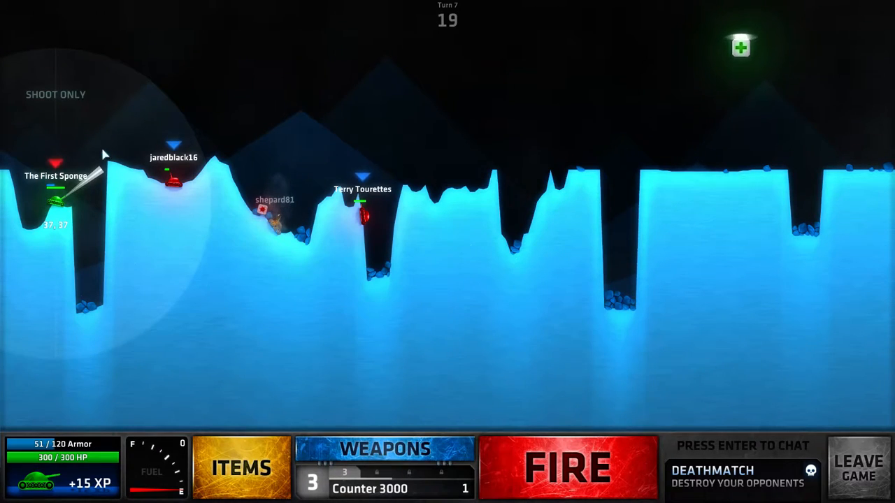
left_click(566, 467)
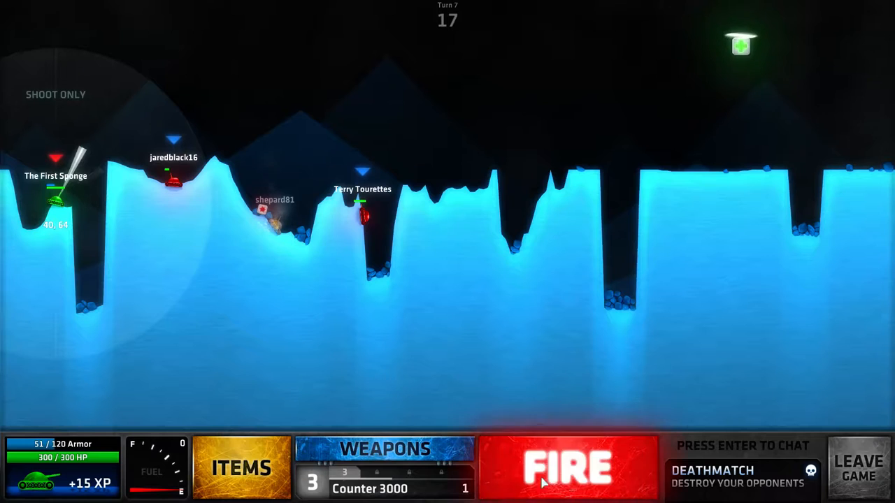
left_click(567, 467)
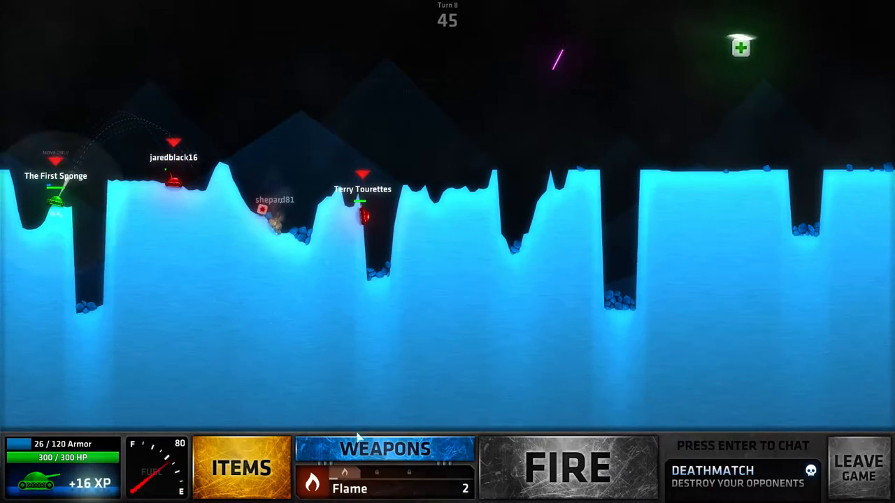
Load Mini-Pinger and fire it on turn eight.
left_click(384, 449)
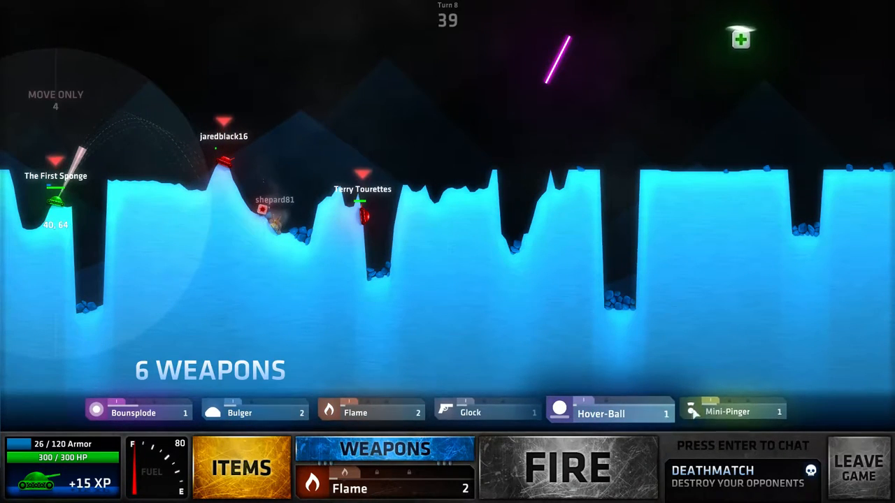
left_click(734, 411)
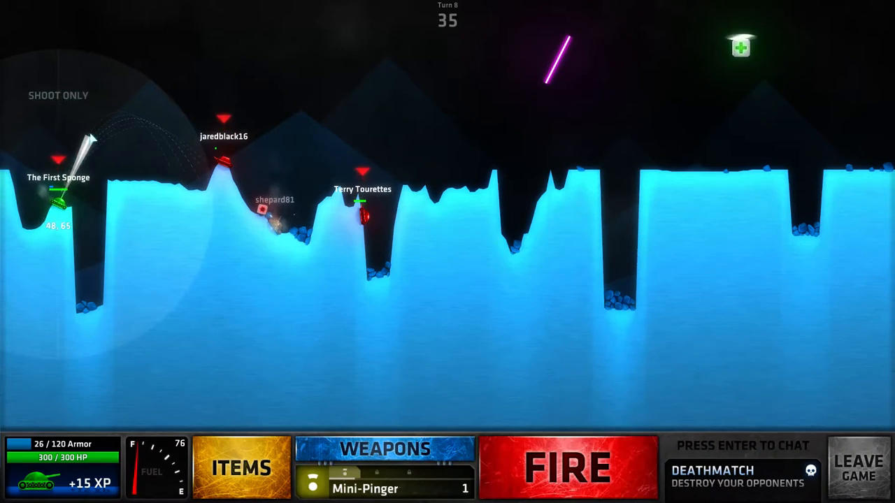
left_click(567, 467)
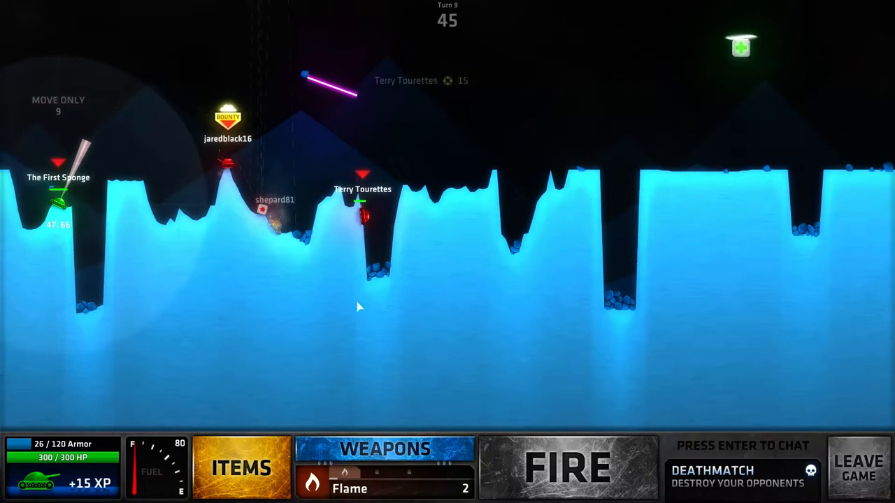
Load a Bulger from the weapon list and fire it on turn nine.
left_click(385, 454)
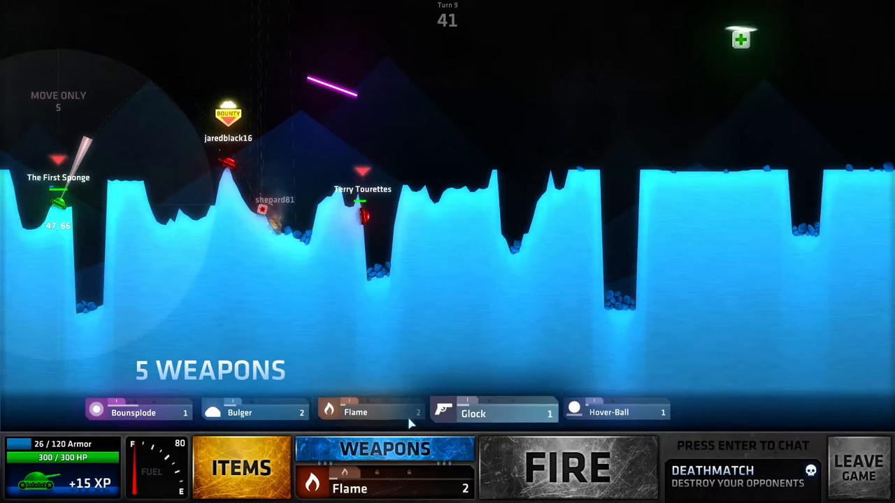
left_click(254, 412)
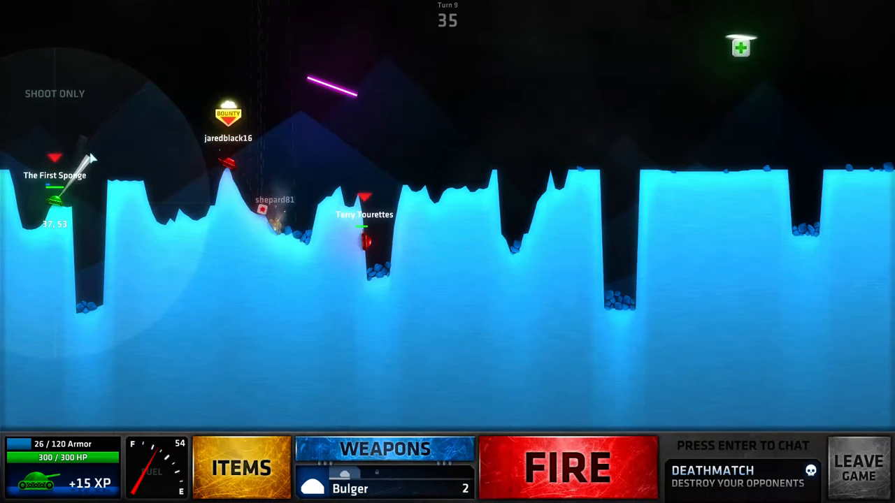
left_click(568, 467)
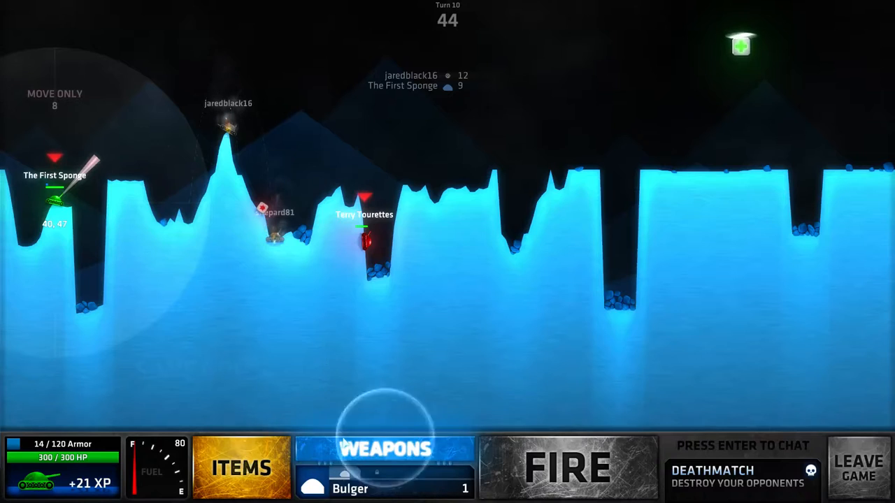
Fire Bounsplode on turn ten, then an aim-adjusted Tri-Nade on turn eleven.
left_click(385, 449)
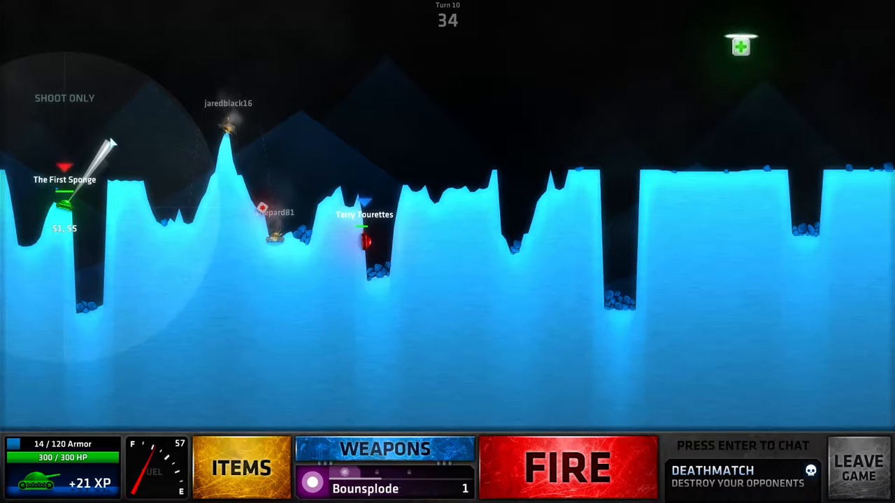
left_click(568, 467)
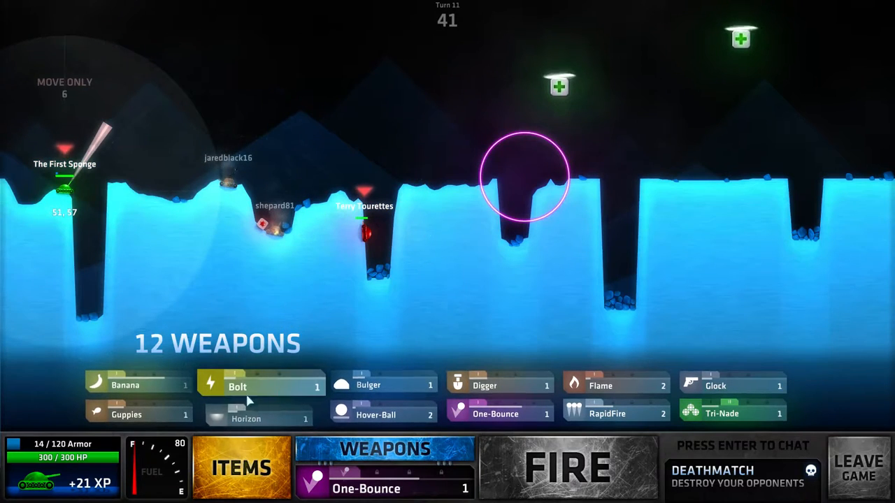
left_click(728, 413)
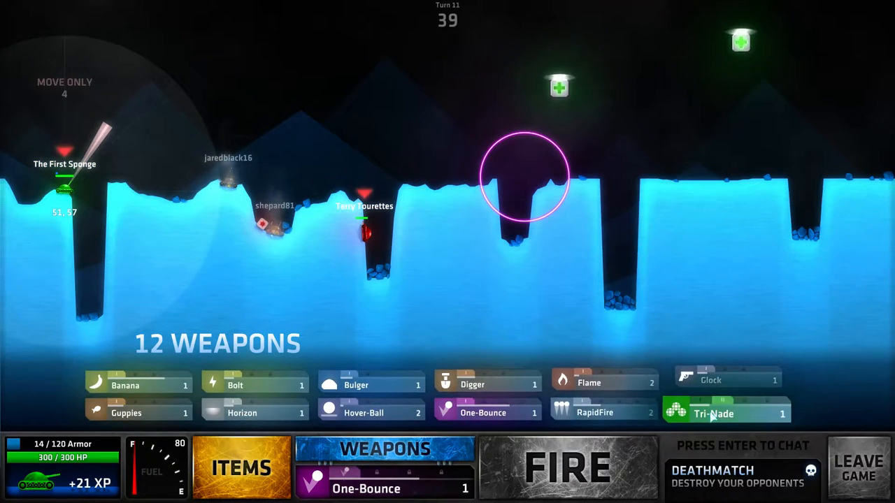
left_click(727, 414)
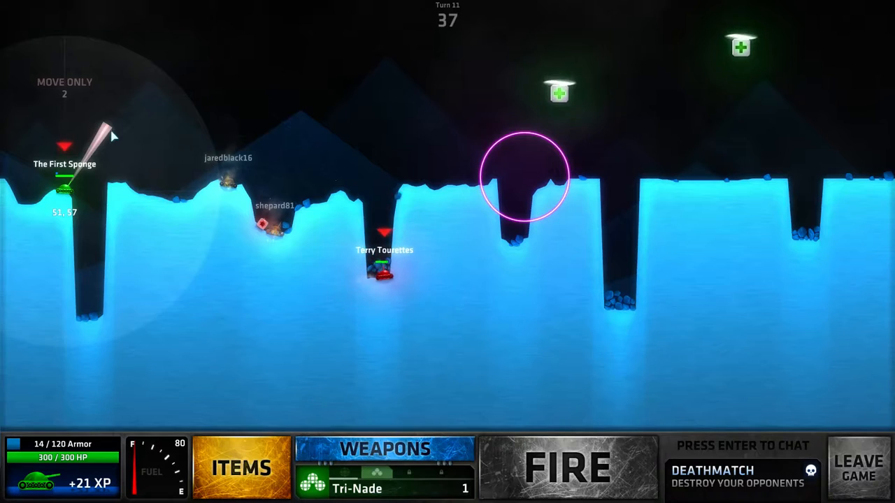
left_click(567, 467)
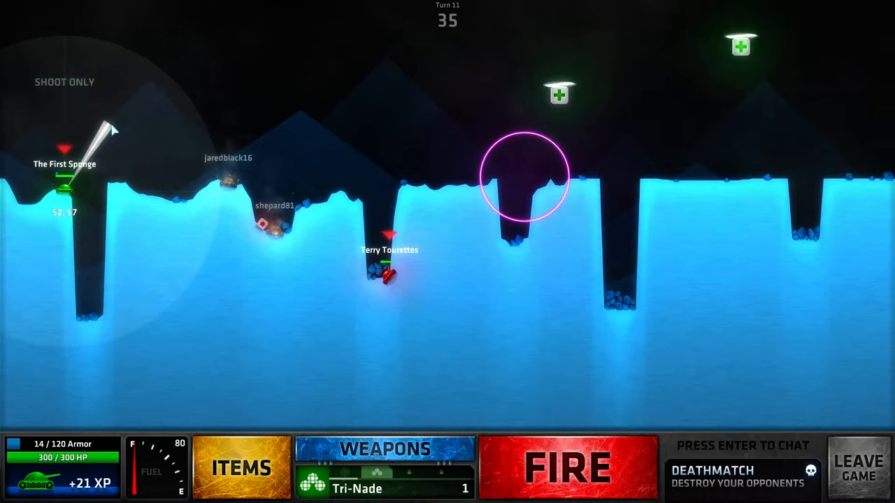
left_click(568, 467)
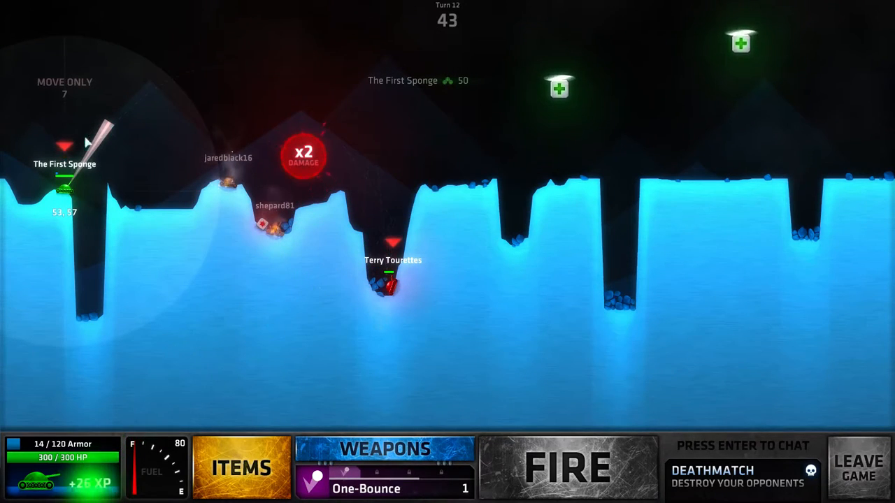
Keep One-Bounce selected and fire it on turn twelve.
left_click(385, 449)
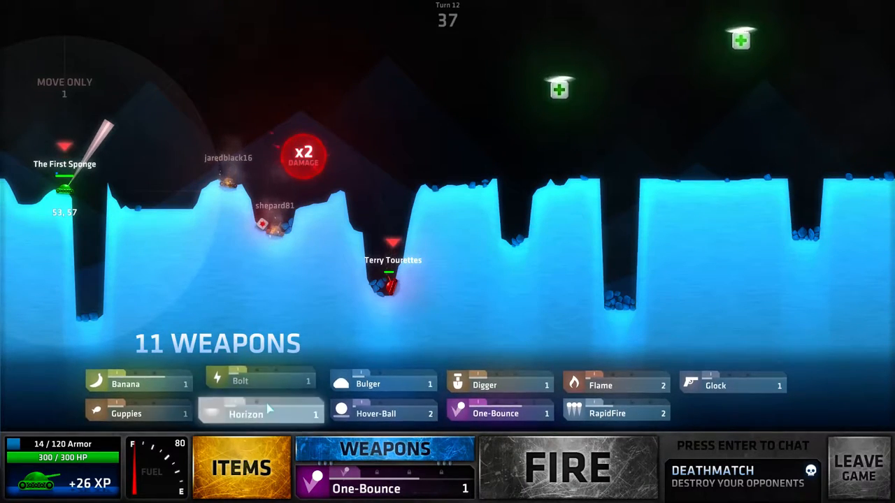
left_click(376, 413)
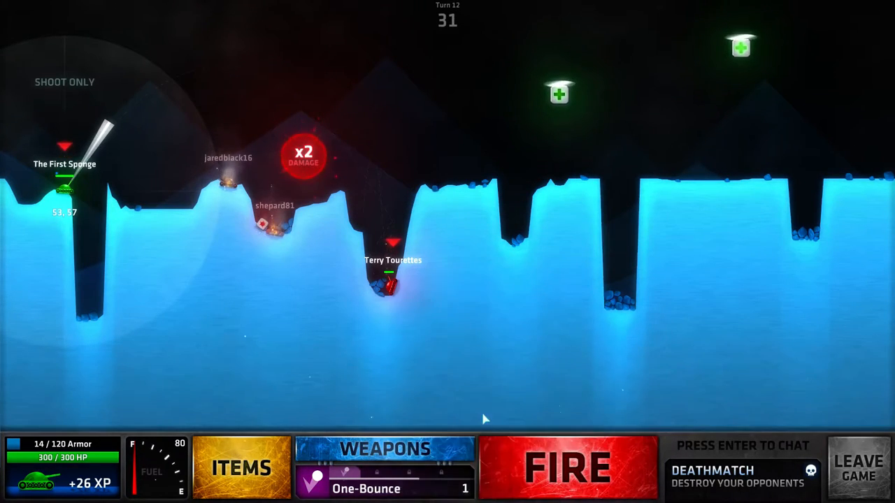
left_click(568, 467)
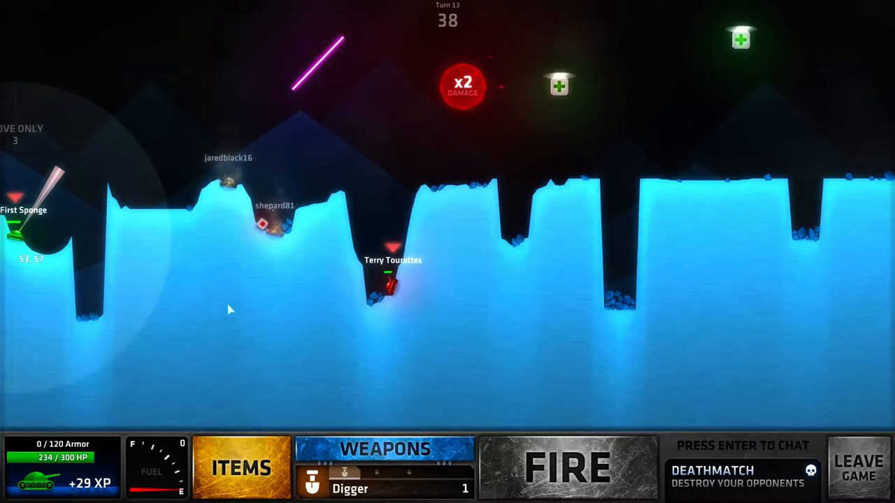
Load Banana and fire it on turn thirteen.
left_click(384, 450)
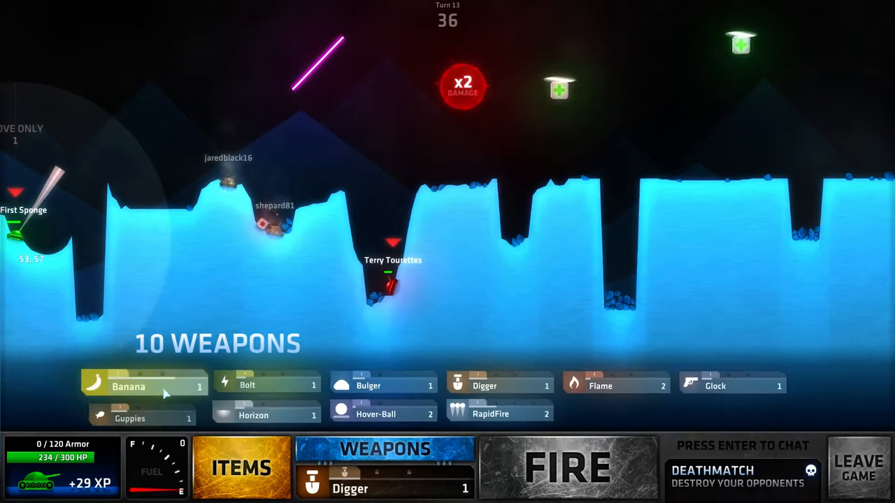
left_click(500, 413)
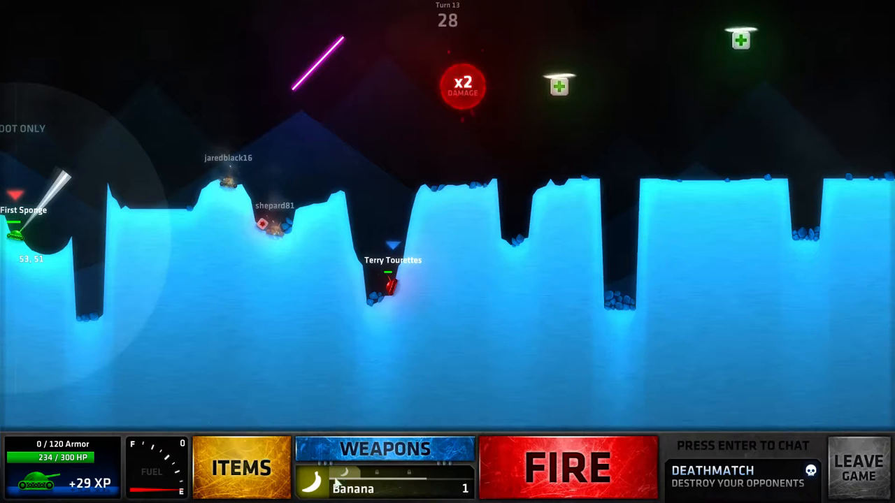
left_click(567, 467)
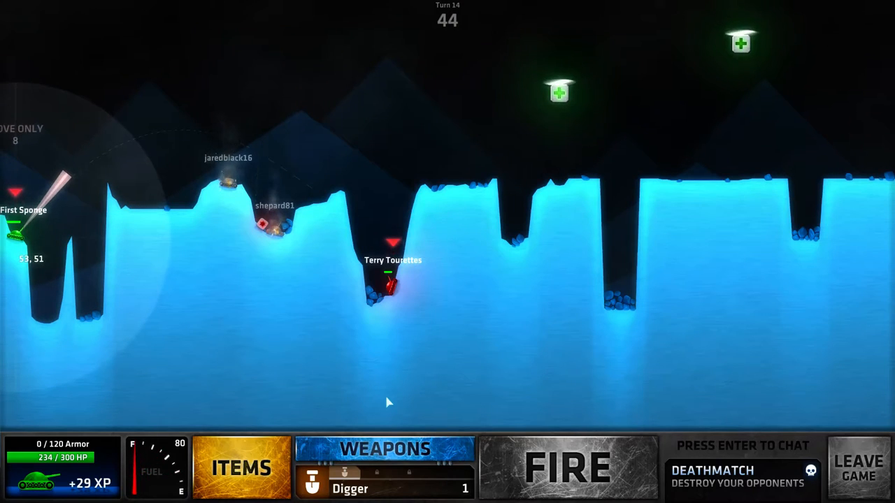
Load Guppies and fire it on turn fourteen.
left_click(385, 450)
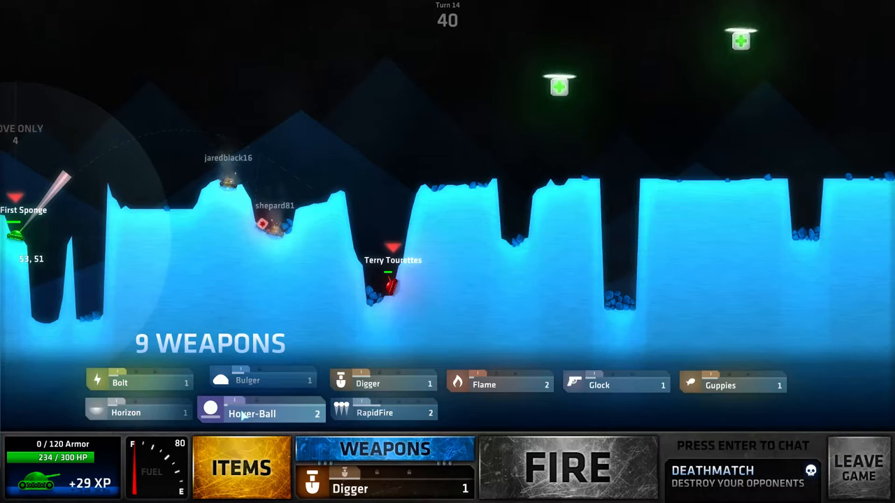
left_click(718, 383)
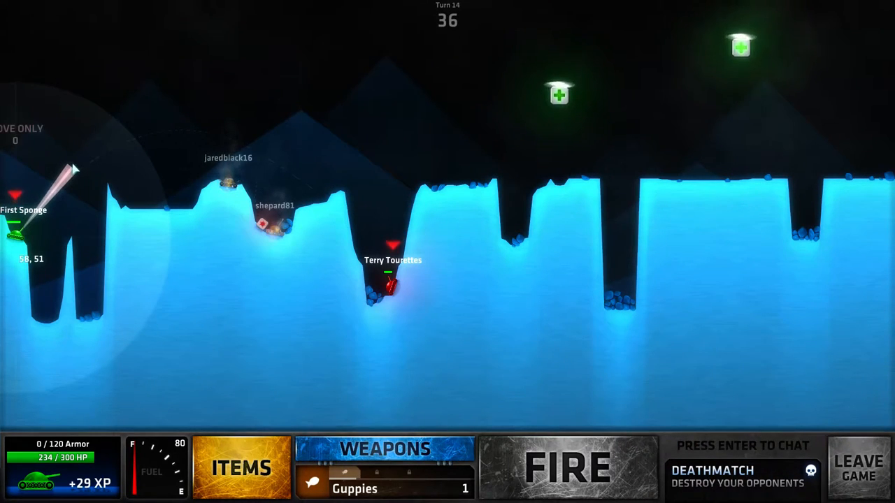
left_click(568, 467)
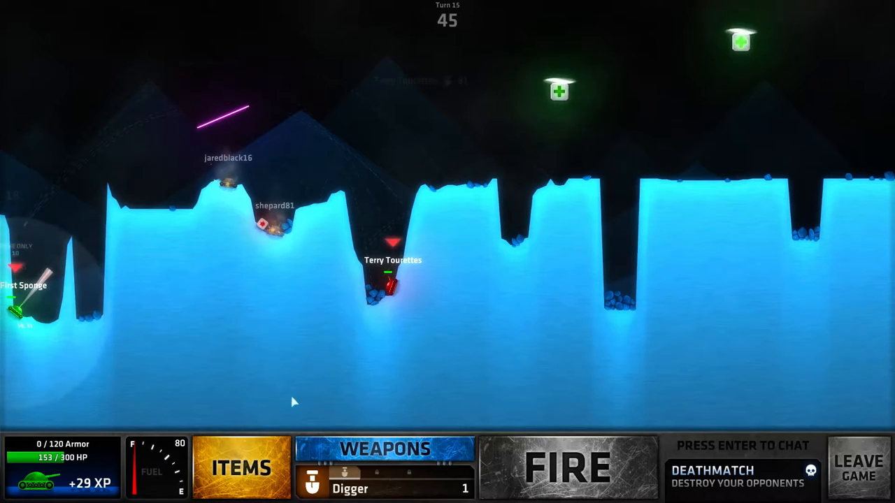
Load Bulger, raise its angle and power, and fire on turn fifteen.
left_click(385, 450)
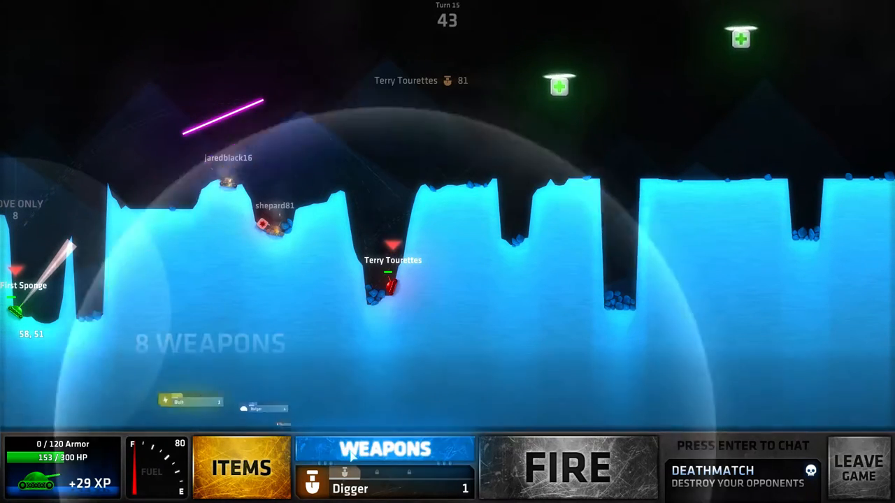
left_click(384, 449)
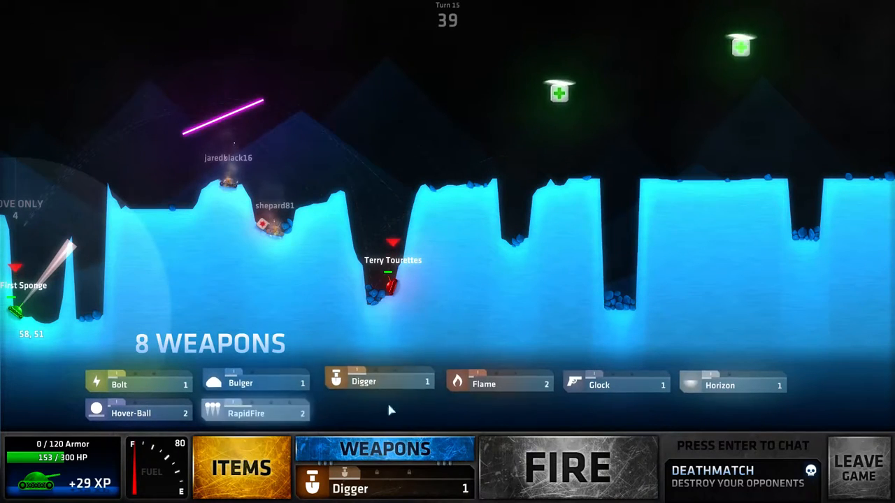
left_click(256, 383)
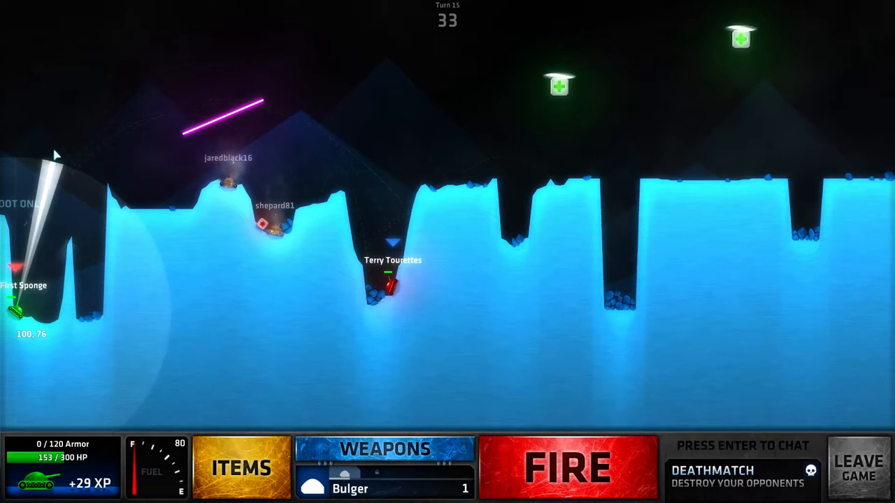
left_click(568, 467)
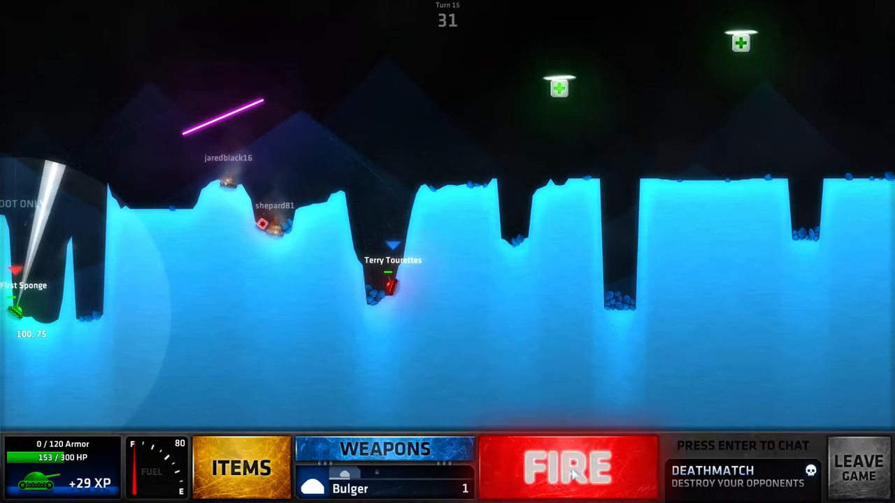
left_click(568, 468)
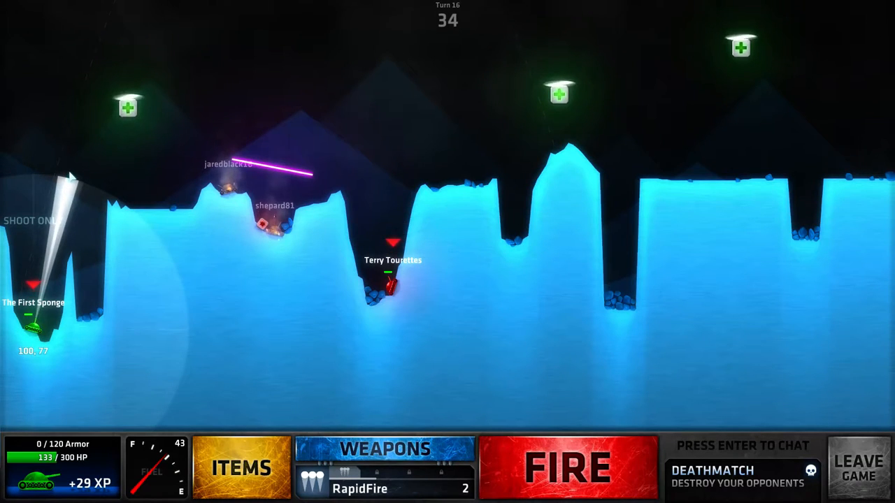
Fire RapidFire, then load and fire Bolt, then fire Digger on the next turn.
left_click(568, 467)
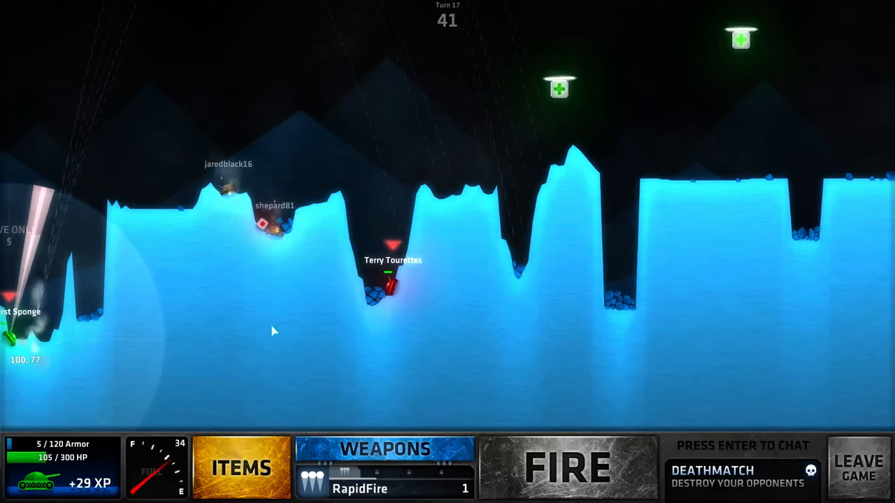
left_click(386, 449)
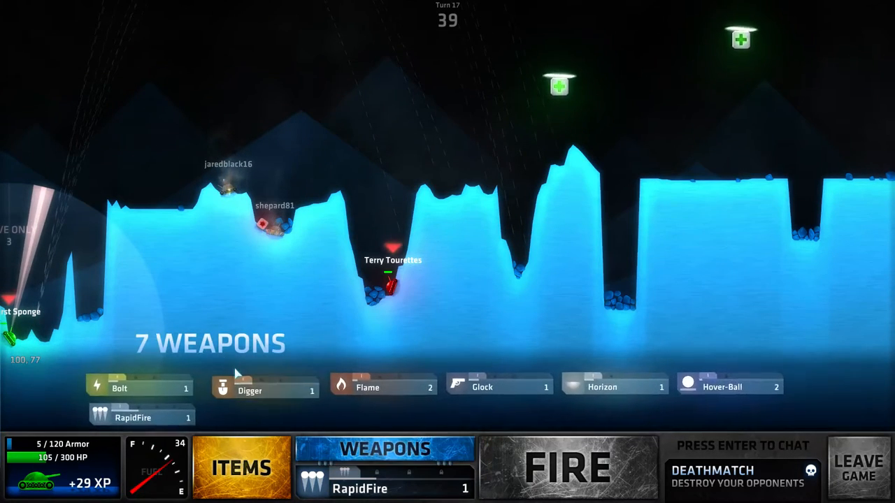
left_click(140, 386)
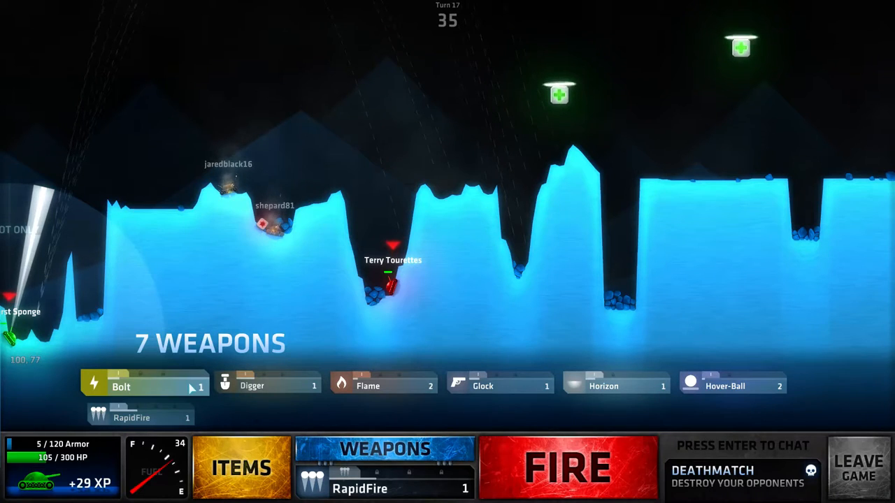
left_click(121, 387)
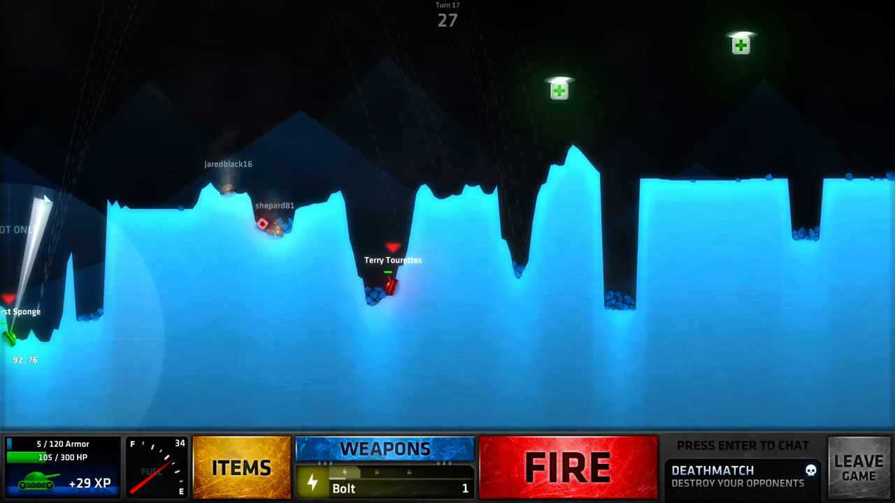
left_click(568, 467)
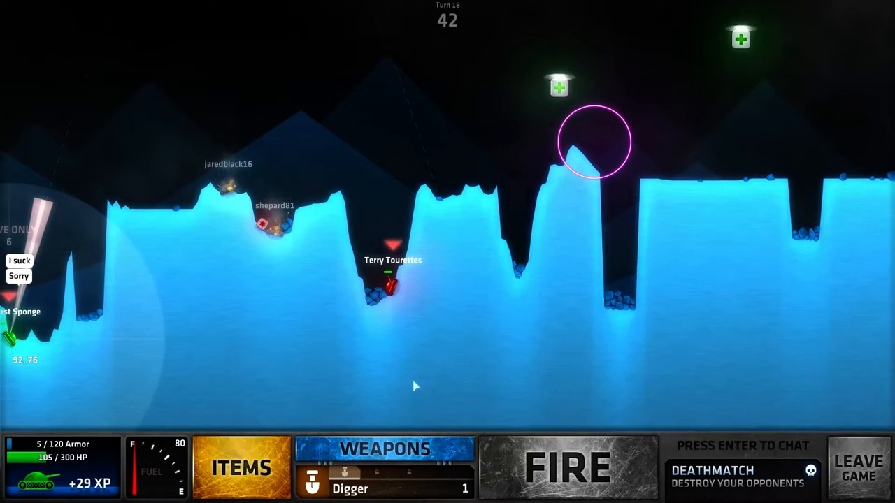
left_click(385, 449)
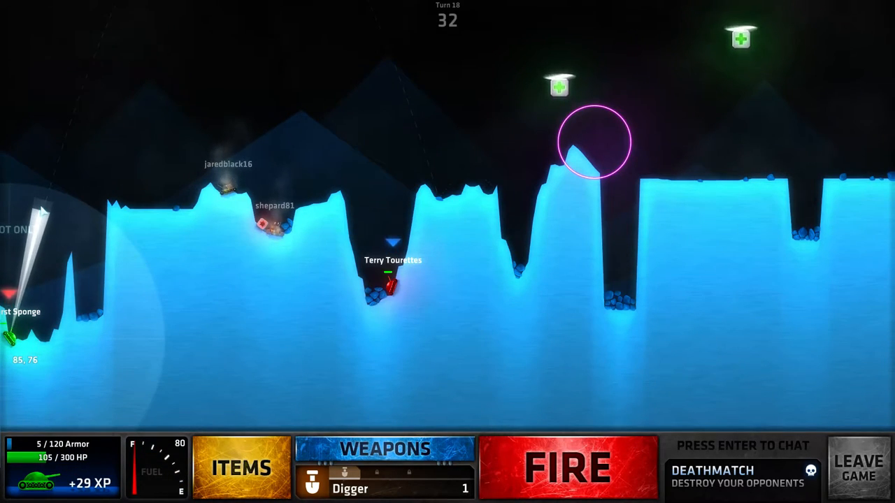
left_click(568, 467)
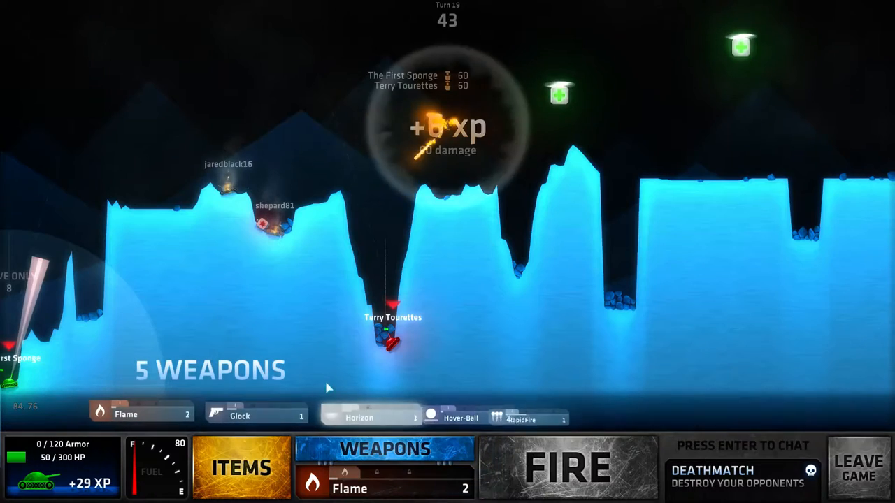
Load and fire Horizon, then load and fire Hover-Ball the next turn.
left_click(493, 412)
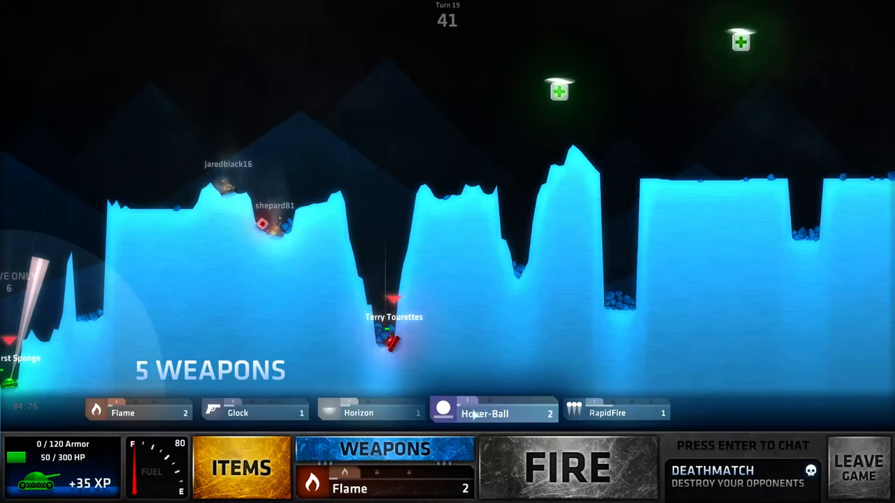
left_click(358, 413)
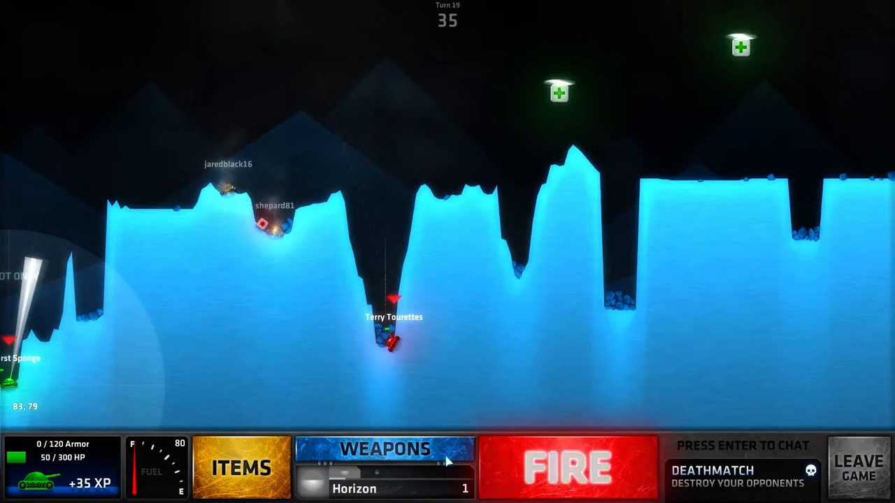
left_click(568, 467)
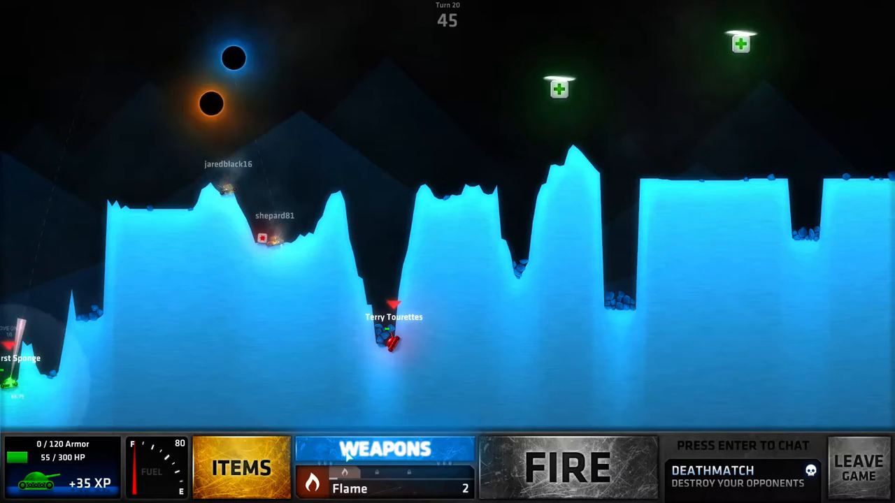
left_click(384, 449)
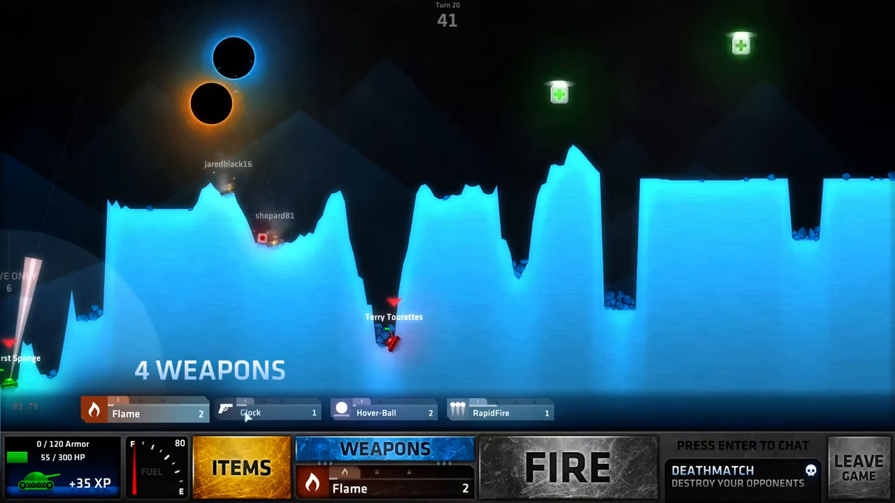
left_click(382, 413)
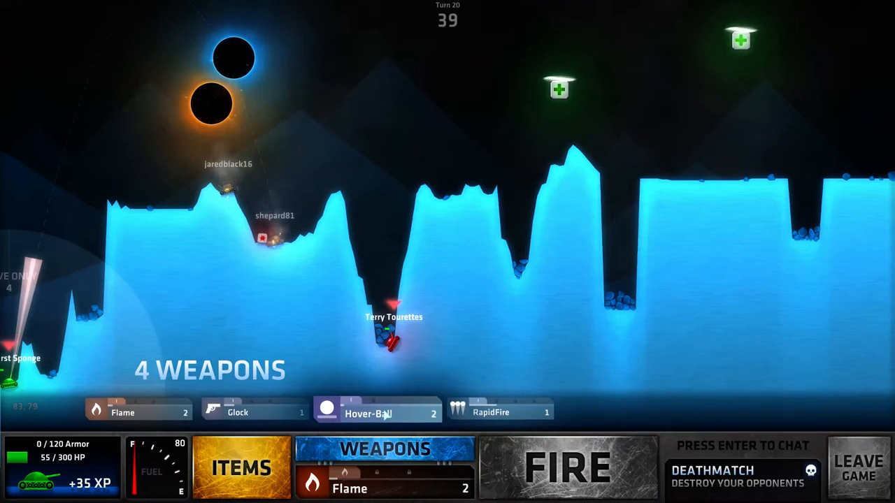
left_click(377, 413)
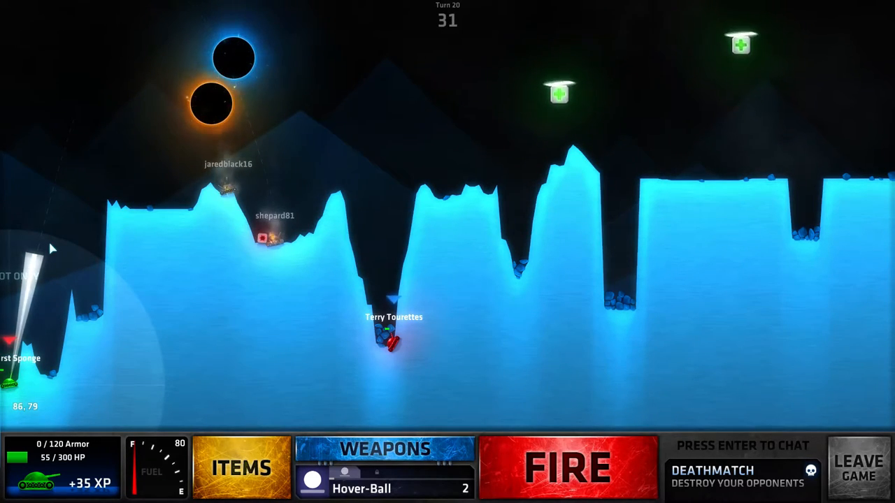
left_click(568, 467)
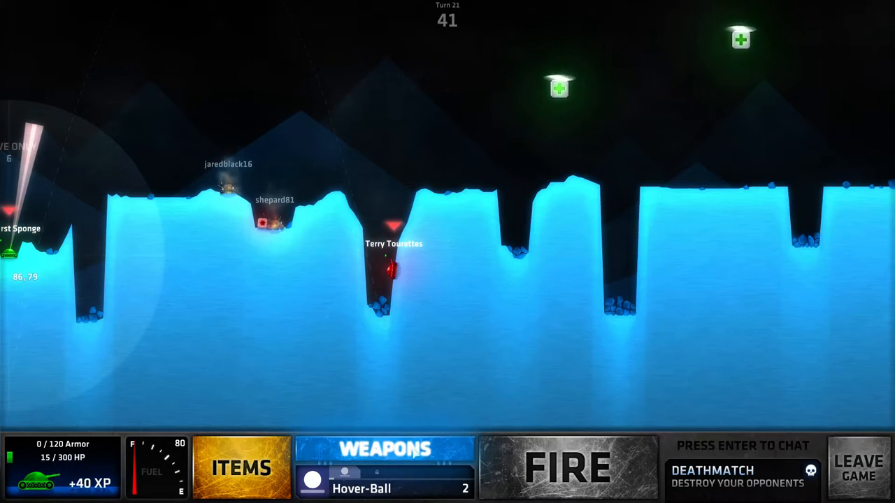
Switch to Moons and fire it at full power.
left_click(383, 449)
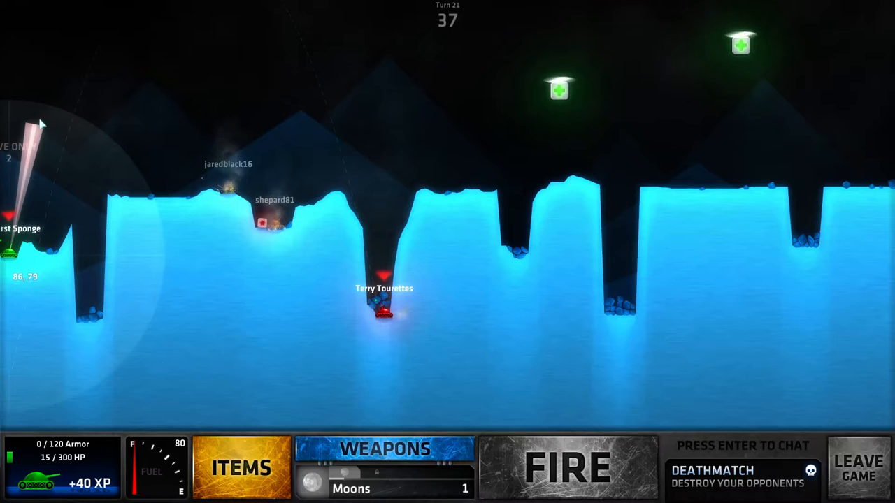
left_click(568, 467)
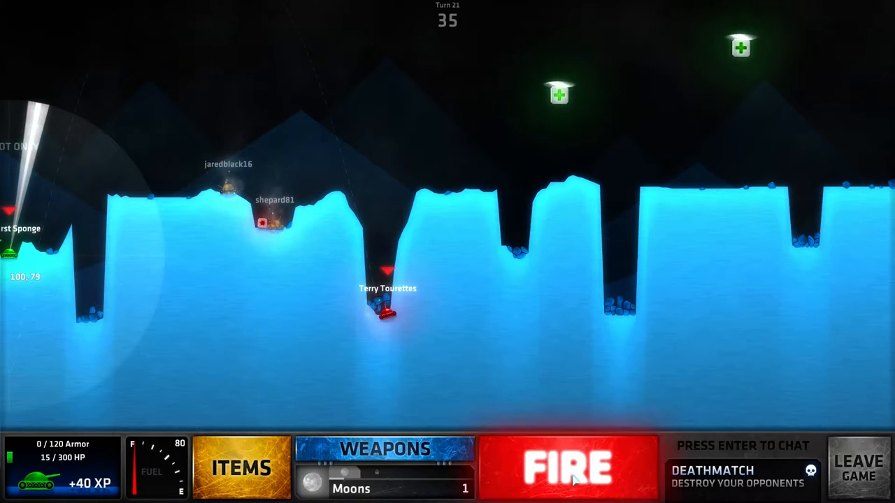
left_click(569, 469)
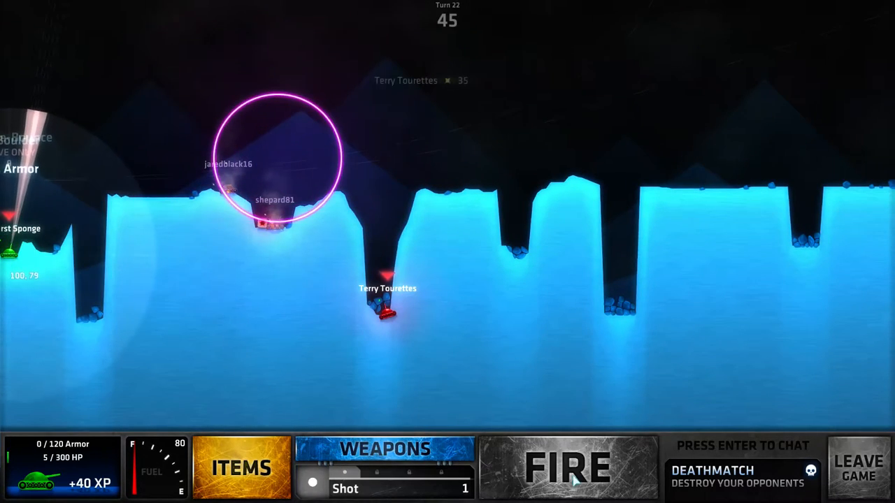
Load and fire Boulder on turn 22, ending in defeat.
left_click(385, 449)
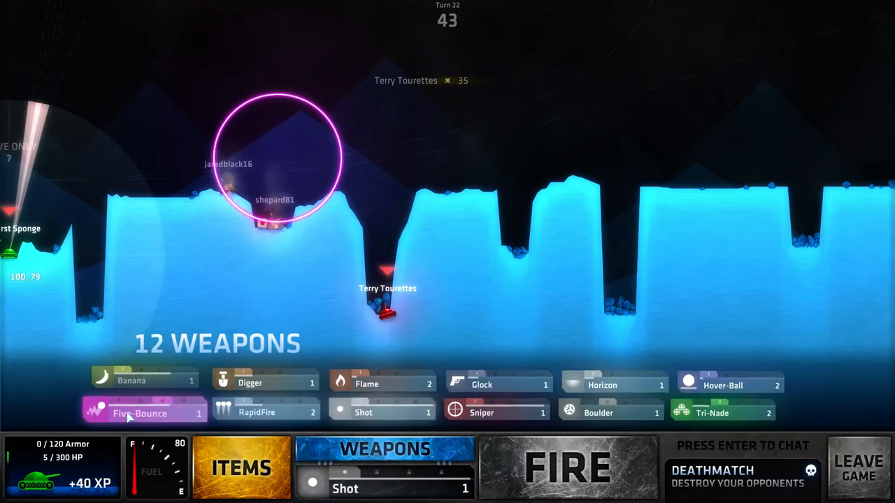
left_click(262, 413)
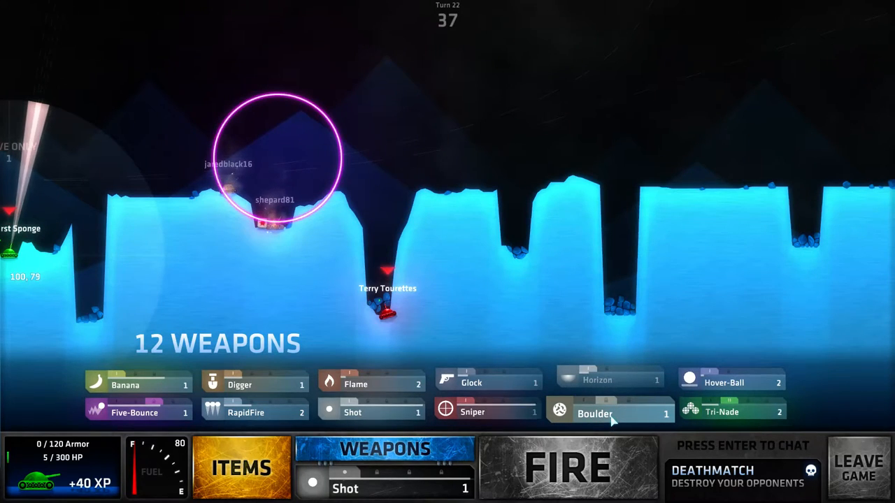
left_click(610, 414)
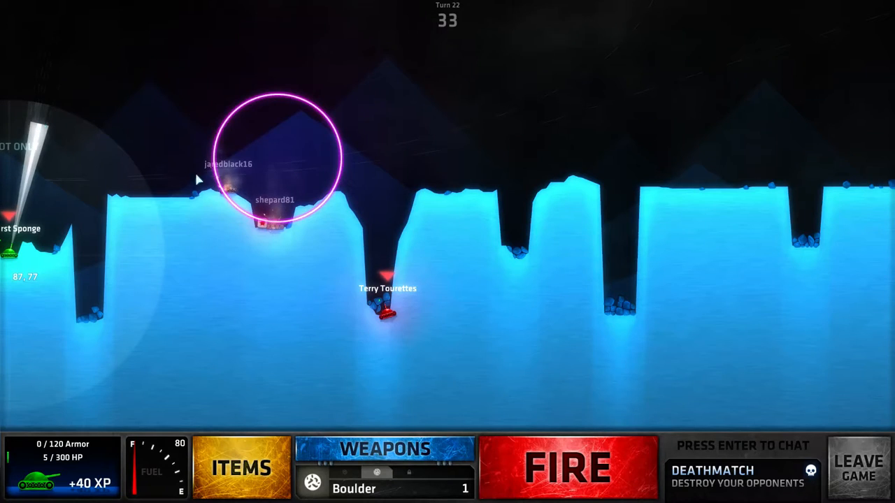
left_click(567, 467)
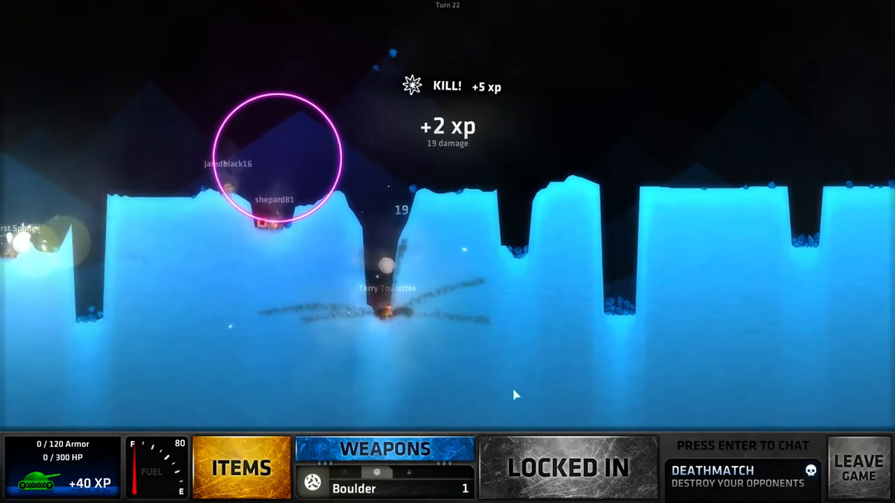
key("enter")
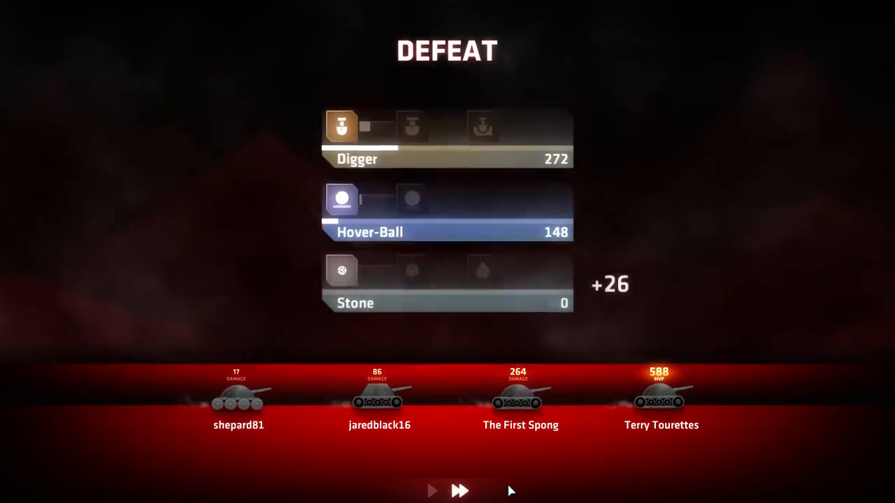
Skip past the Defeat results to the Progress page.
left_click(460, 491)
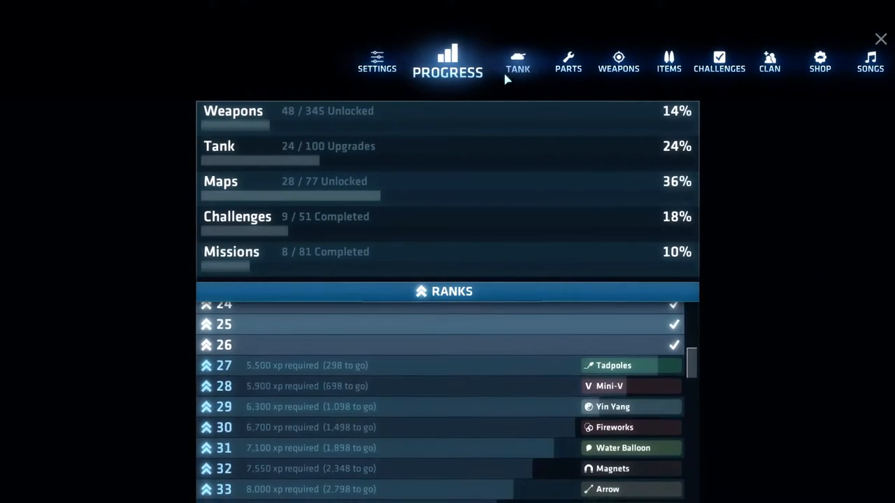
Put one tank upgrade point into Track and return to shepard81's lobby.
left_click(518, 62)
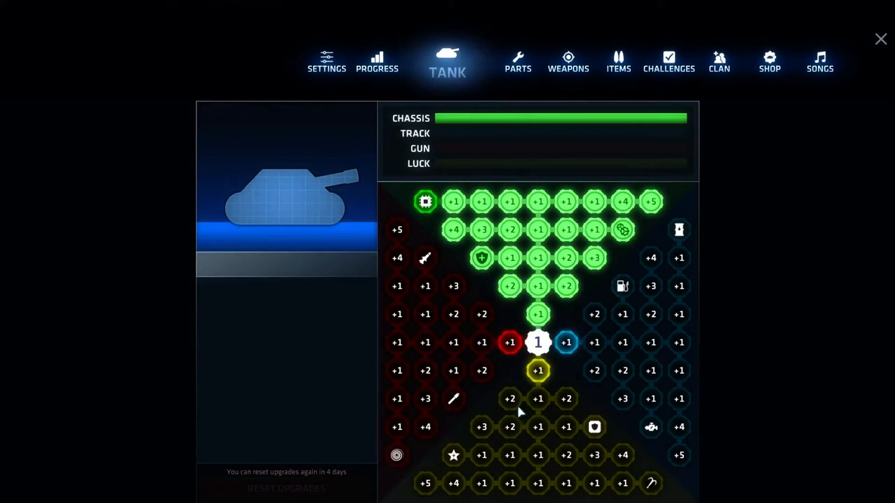
left_click(538, 371)
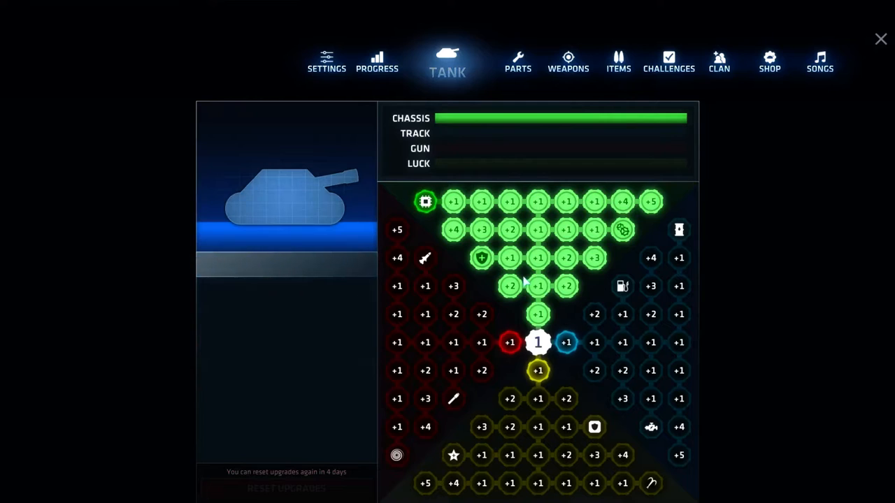
left_click(538, 314)
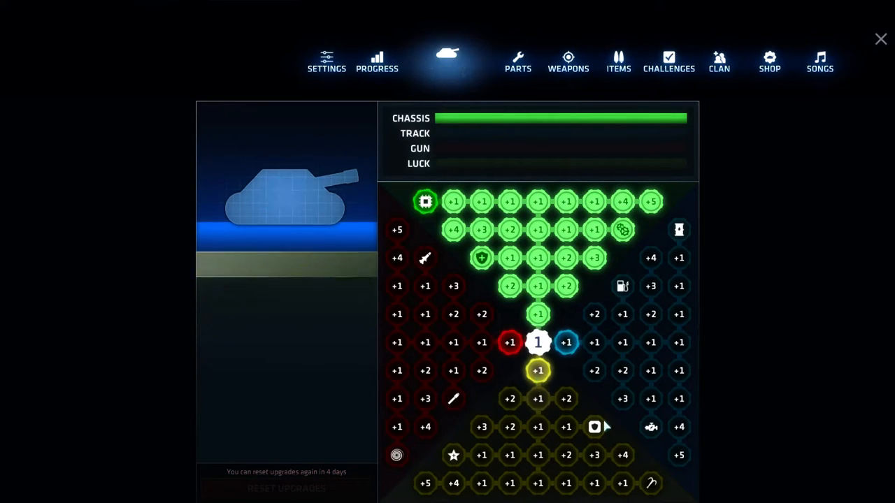
mouse_move(447, 59)
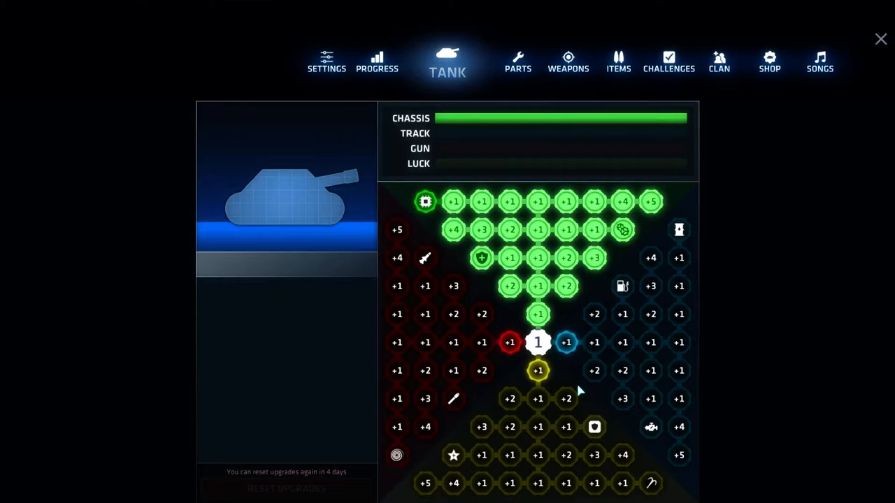
left_click(511, 342)
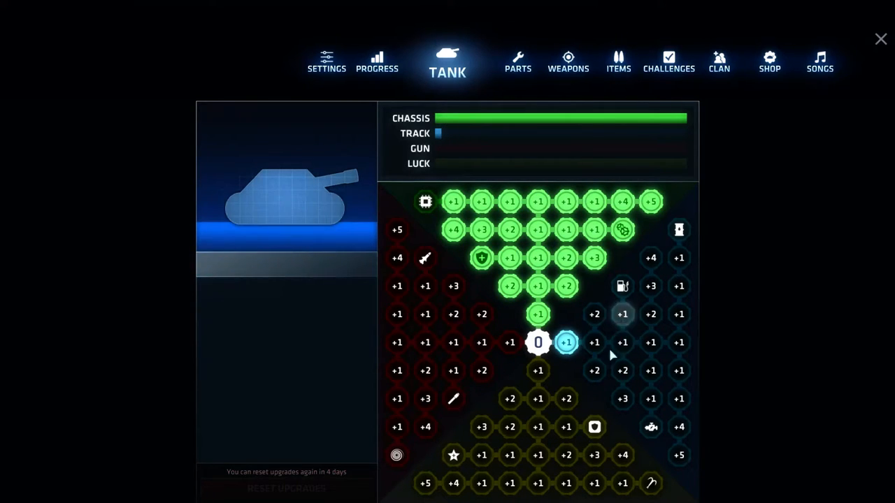
left_click(881, 39)
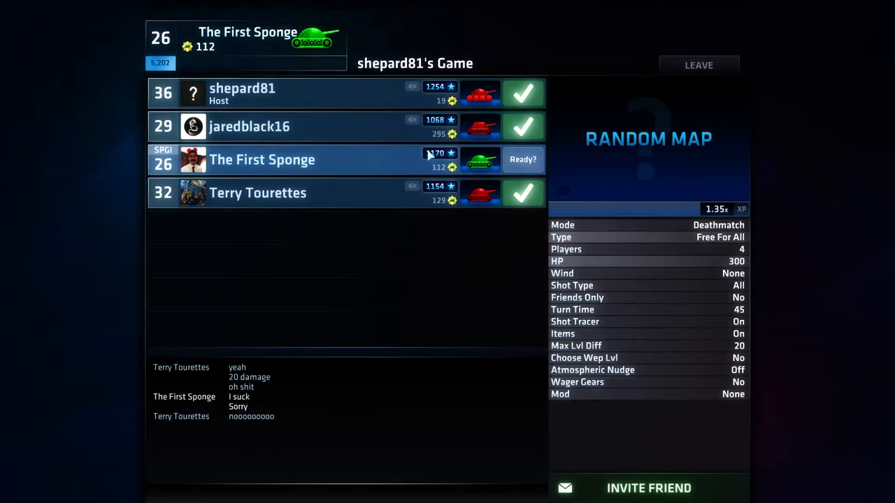
Wait out turn 1's move phase with Digger loaded on the new ice map.
left_click(523, 160)
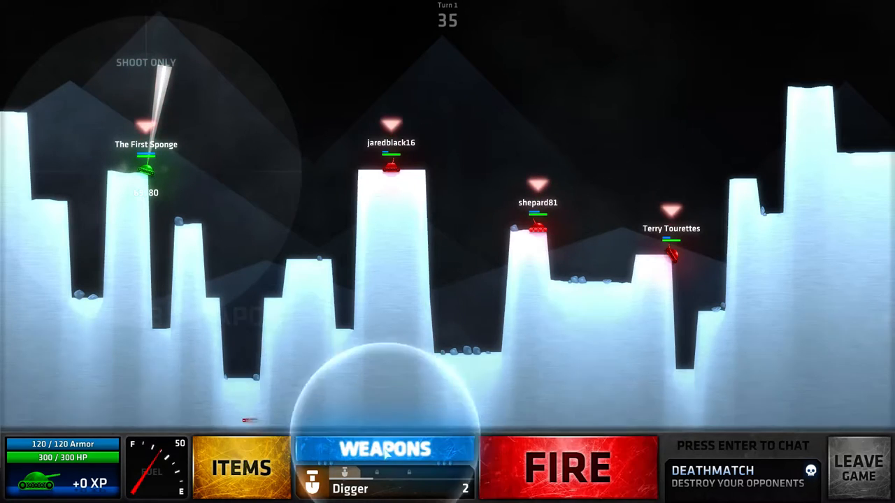
Fire a Roller shot aimed level to the right on turn 1.
left_click(384, 449)
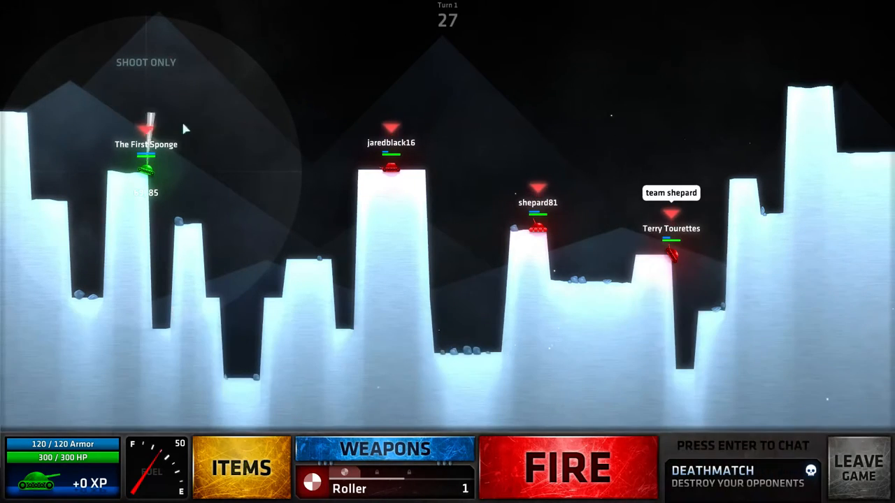
left_click(567, 467)
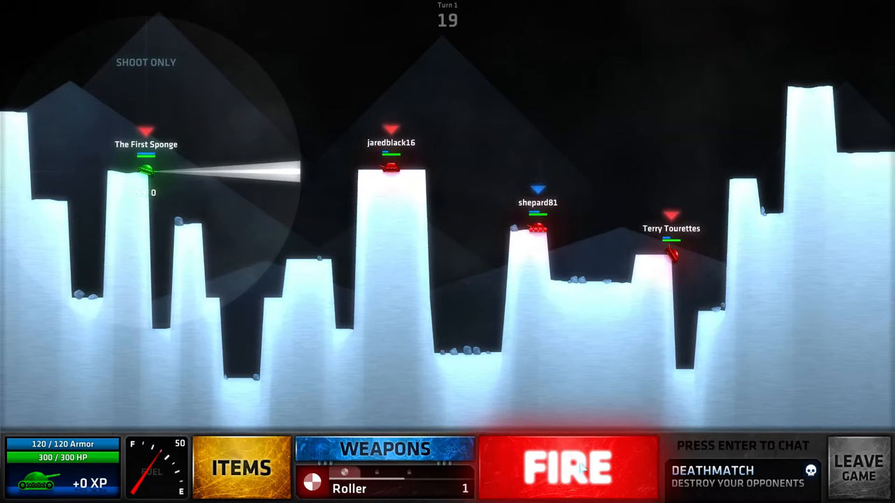
left_click(568, 467)
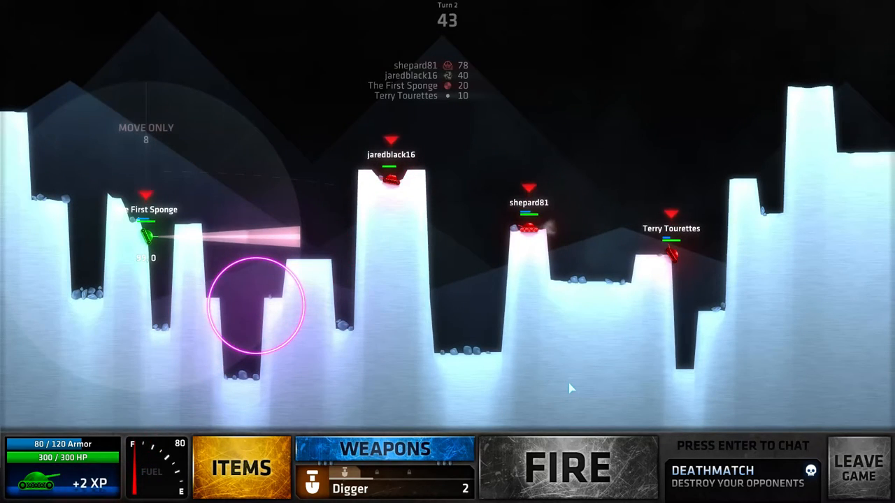
Fire a Bolt on turn 2 and send 'Team sponge' to everyone in chat.
left_click(384, 450)
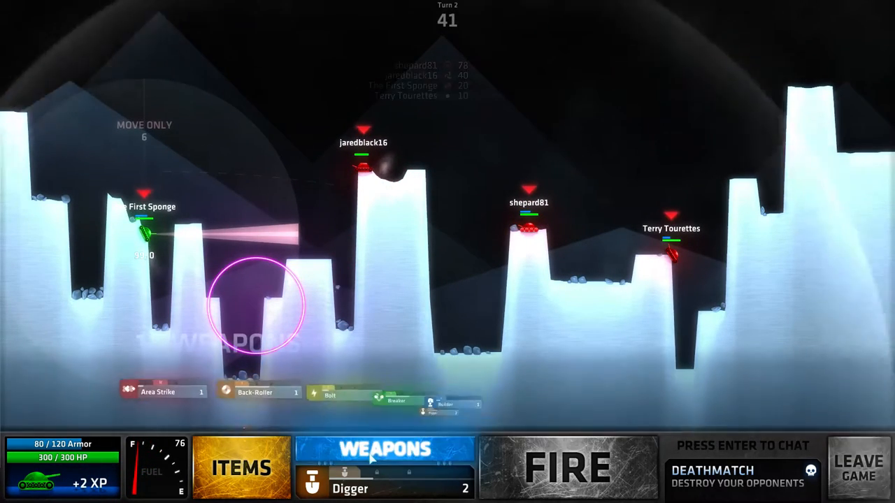
left_click(385, 449)
type("T")
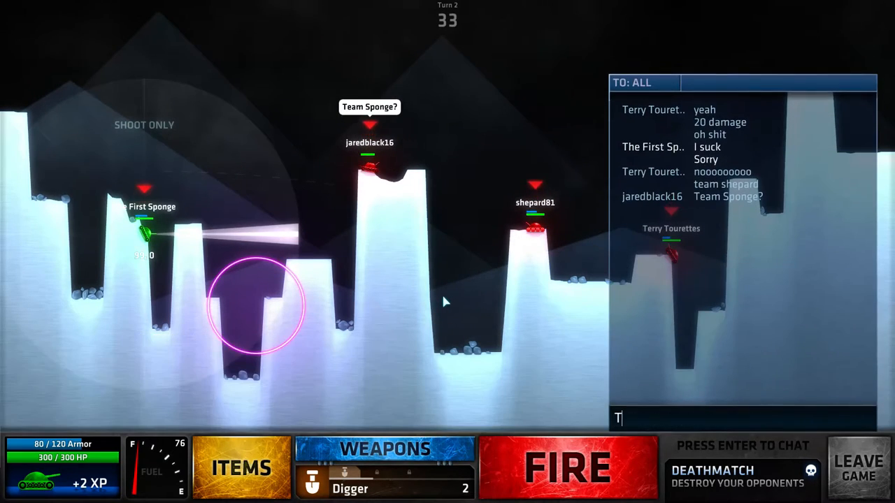
type("eam spo")
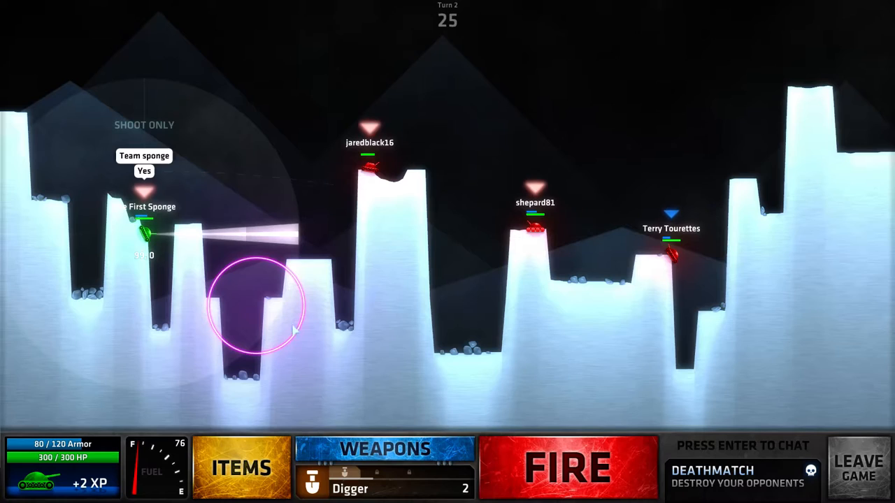
left_click(384, 450)
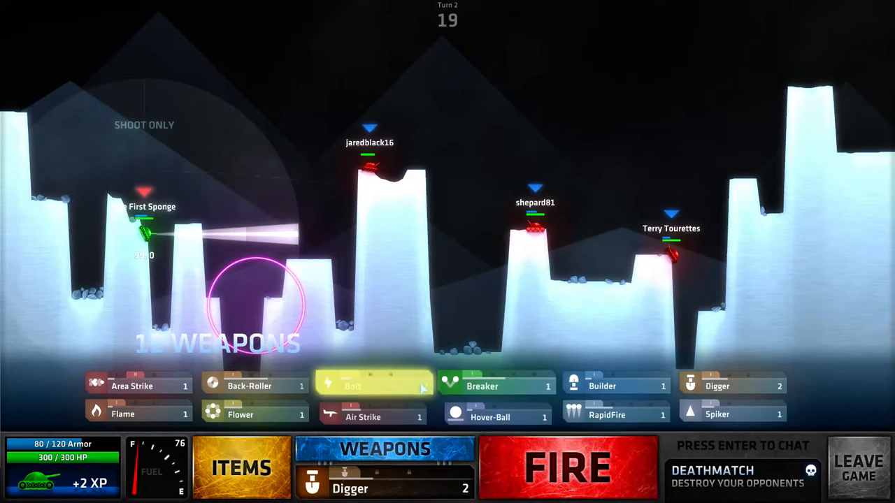
left_click(373, 386)
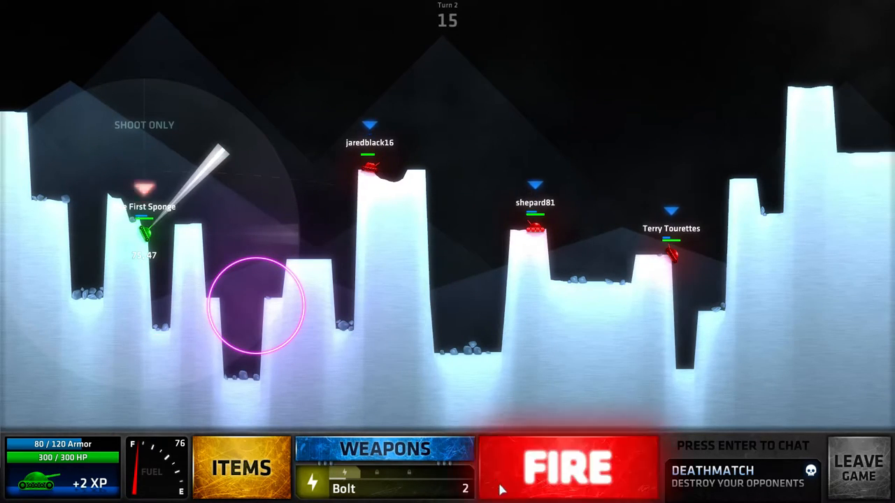
left_click(567, 467)
type("Best")
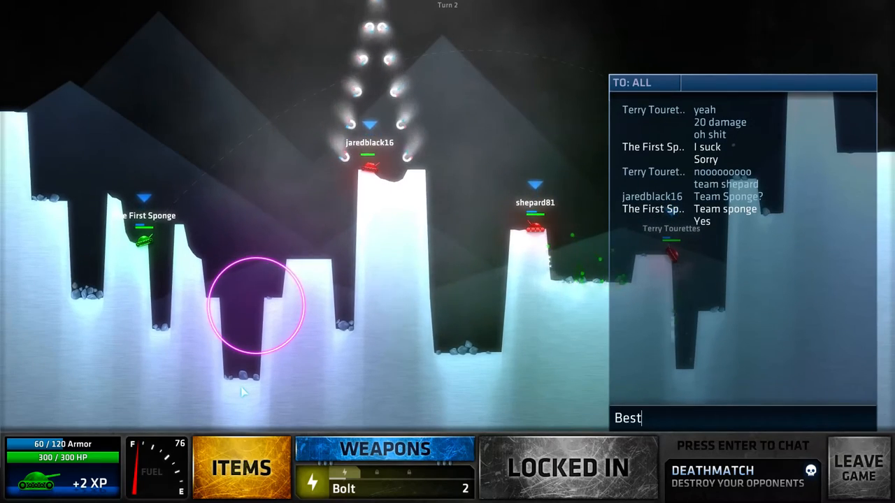
key("enter")
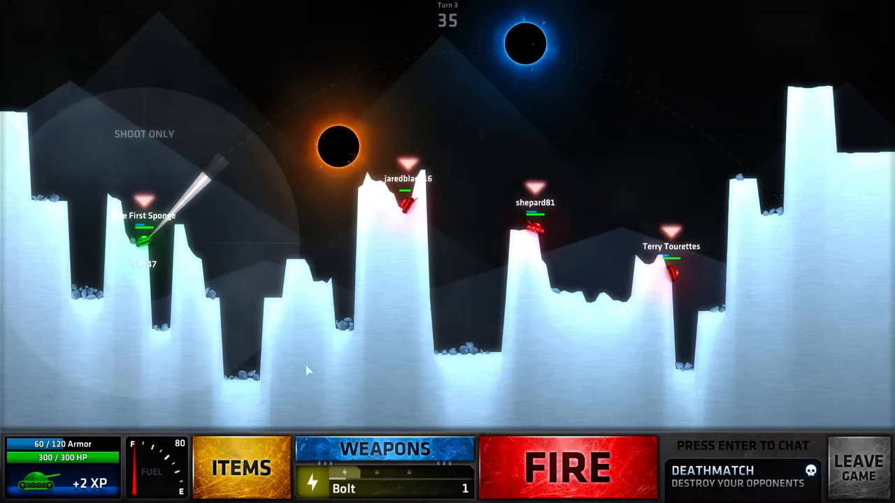
Fire the remaining Bolt on turn 3, then an Area Strike on turn 4.
left_click(566, 467)
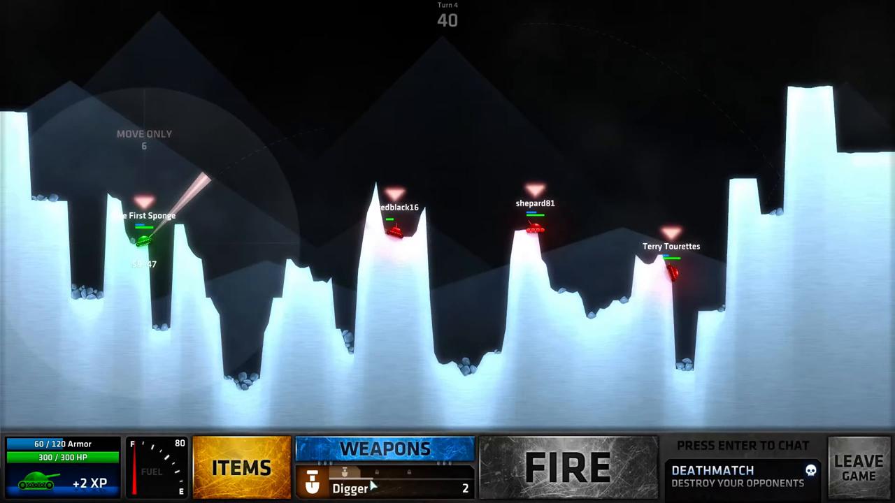
left_click(385, 449)
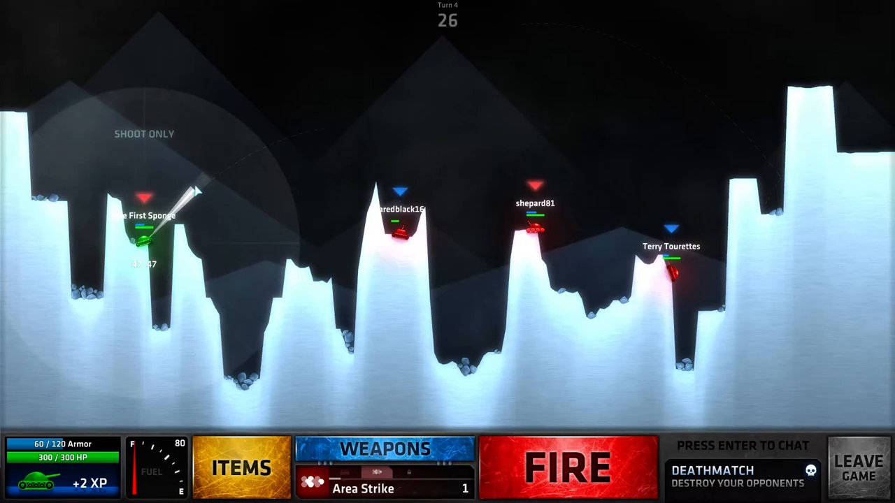
left_click(568, 467)
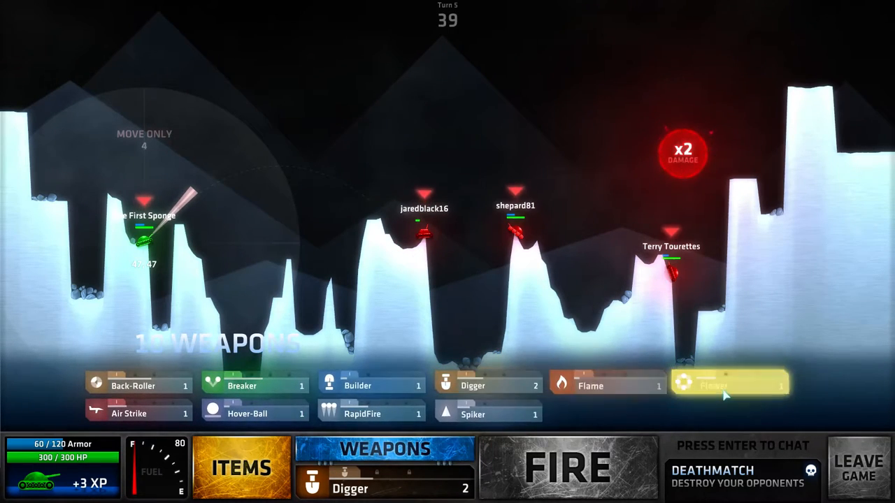
Load Flower and fire it on turn 5.
left_click(731, 385)
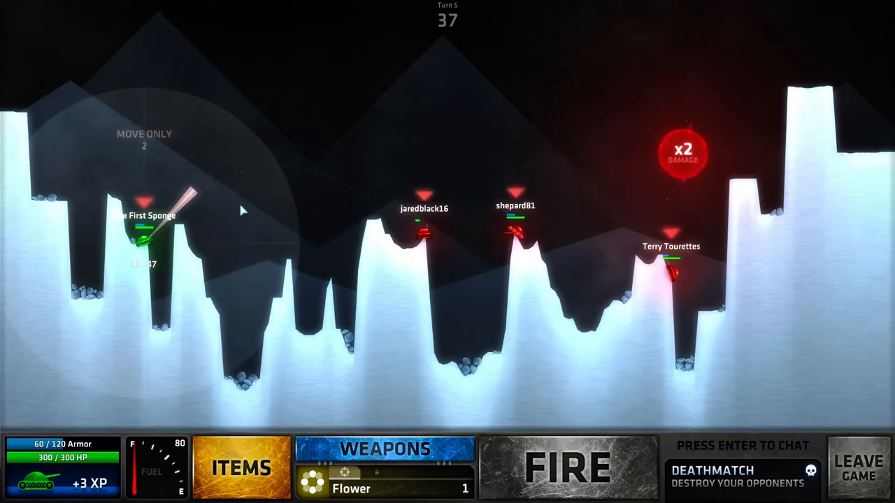
left_click(566, 467)
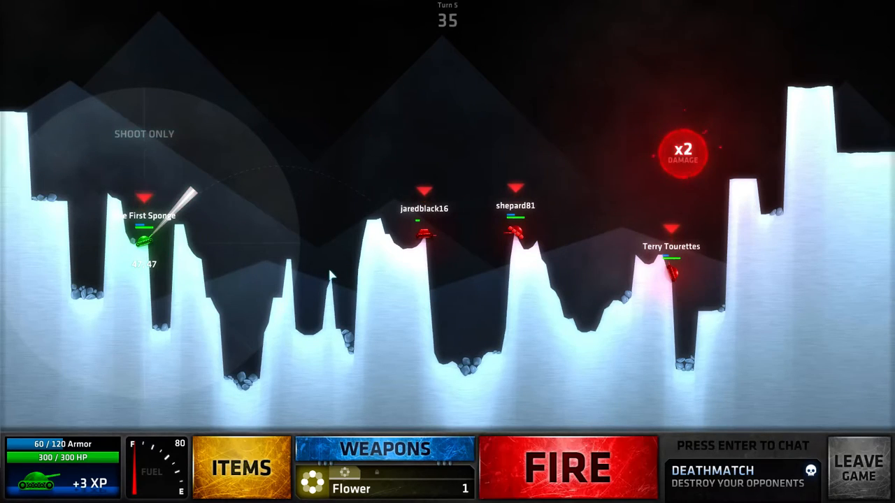
left_click(568, 468)
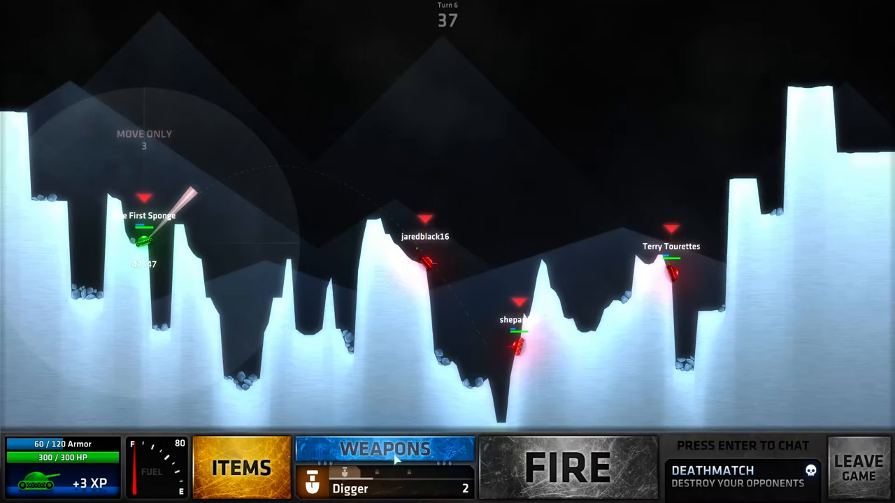
Load and fire the Back-Roller on turn 6.
left_click(384, 450)
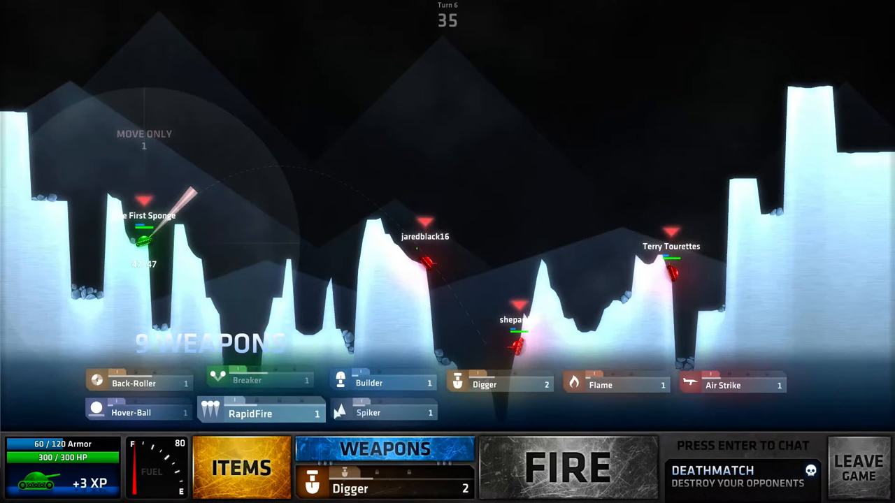
left_click(133, 383)
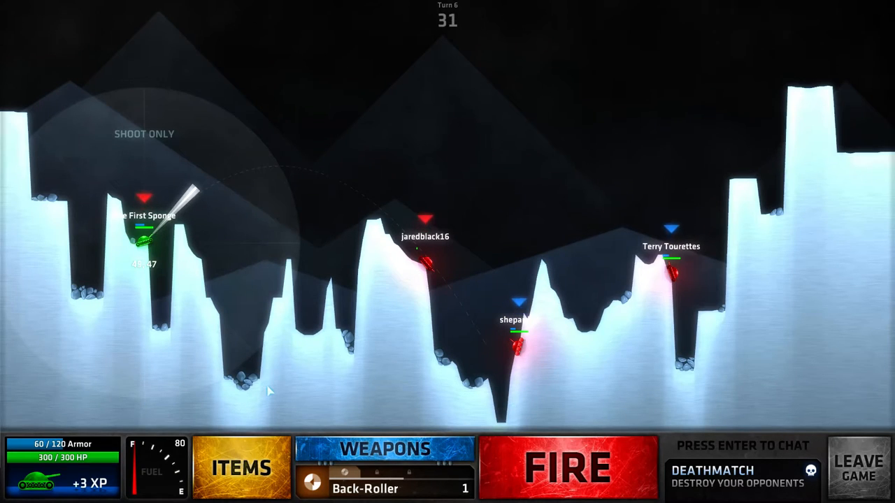
left_click(568, 467)
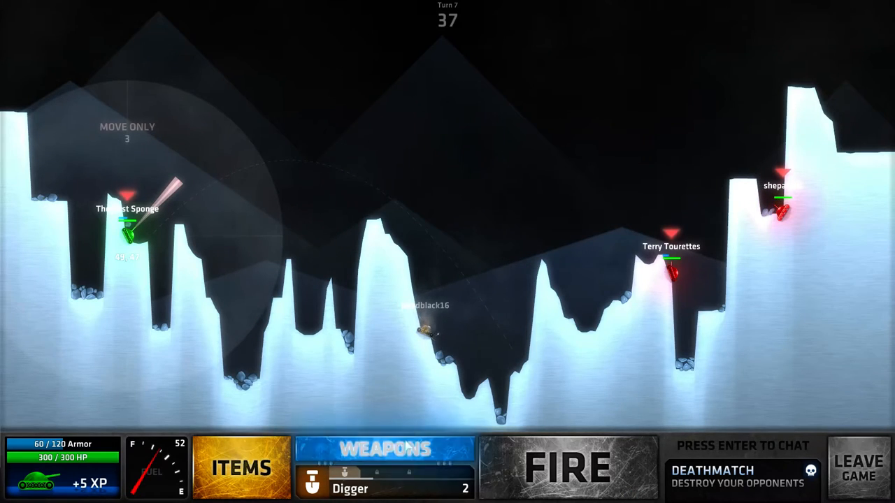
Fire Air Strike on turn 7, then Spiker on turn 8.
left_click(385, 449)
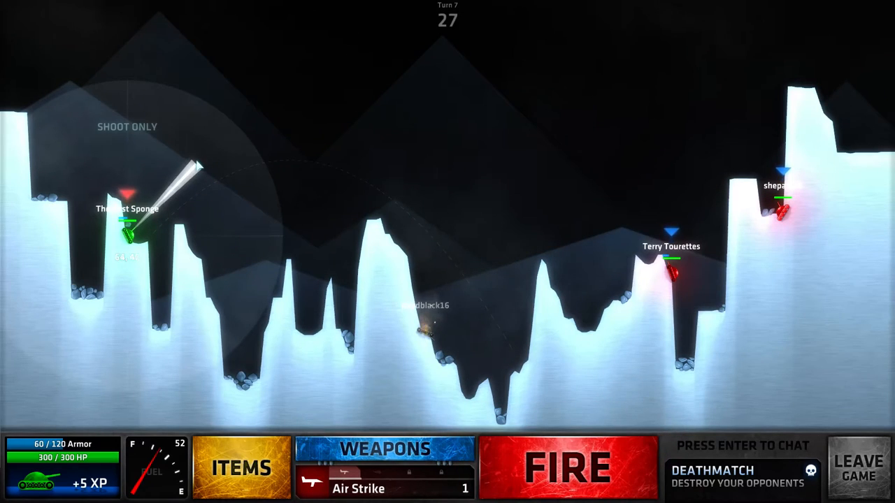
left_click(568, 467)
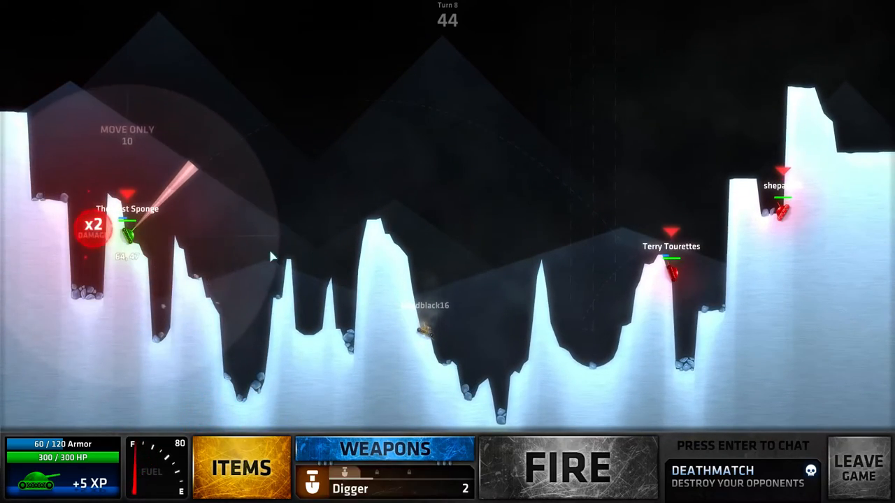
left_click(385, 448)
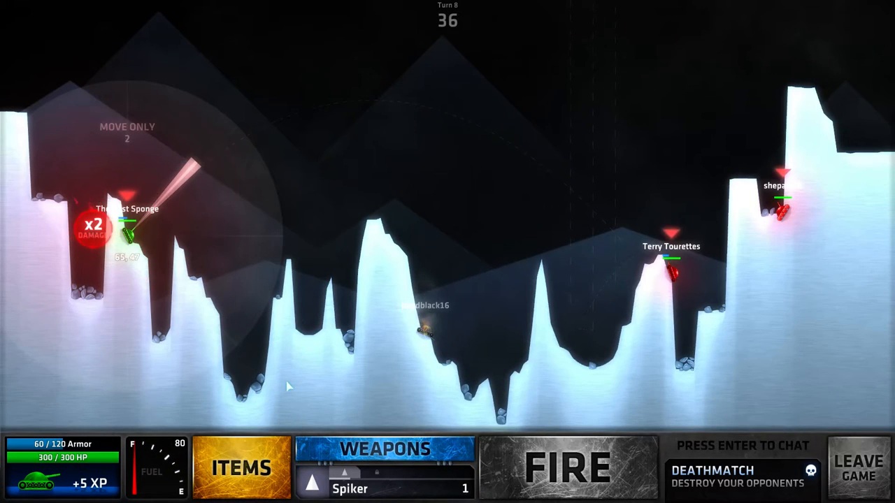
left_click(567, 467)
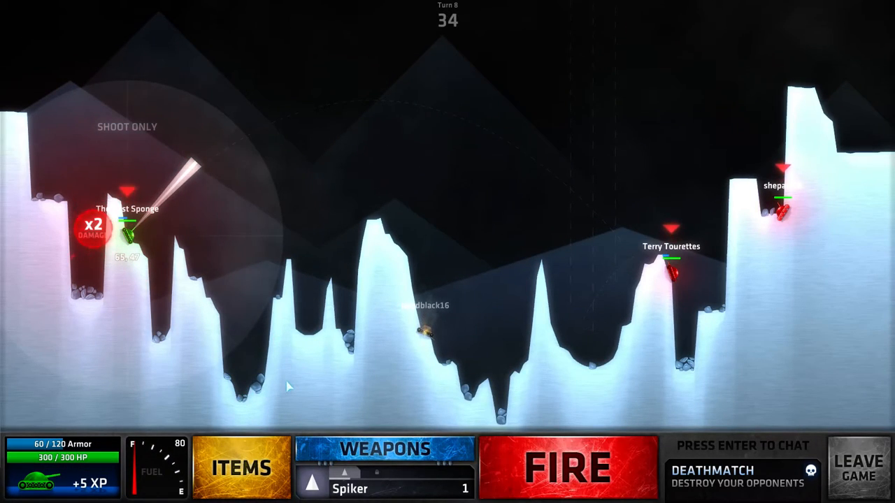
left_click(568, 467)
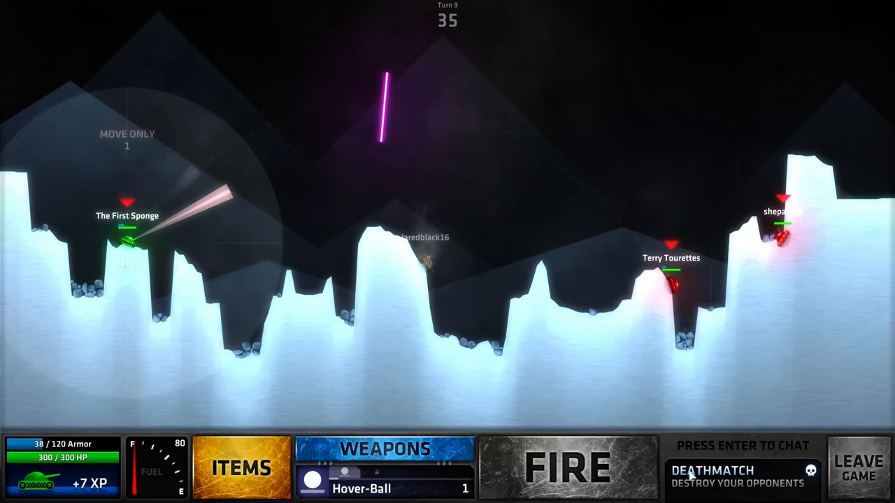
Fire Hover-Ball, then Breaker on turn 10, leaving armor at 5/120.
left_click(568, 467)
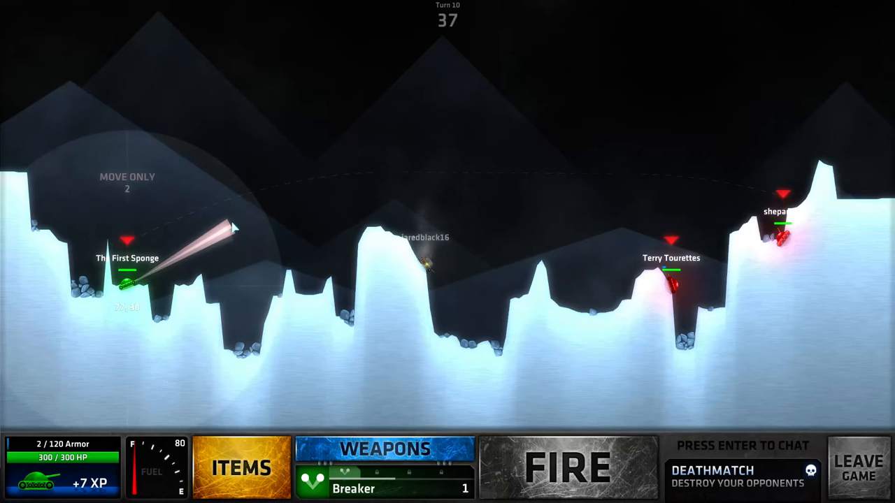
left_click(567, 467)
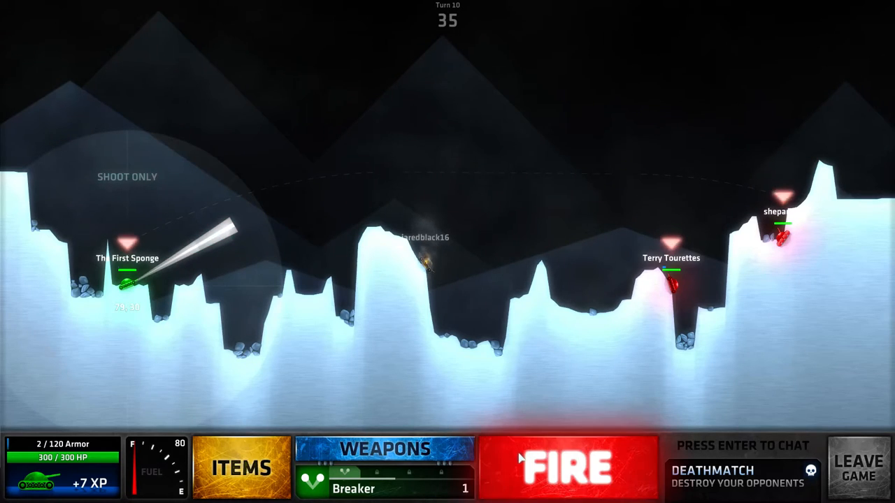
left_click(567, 468)
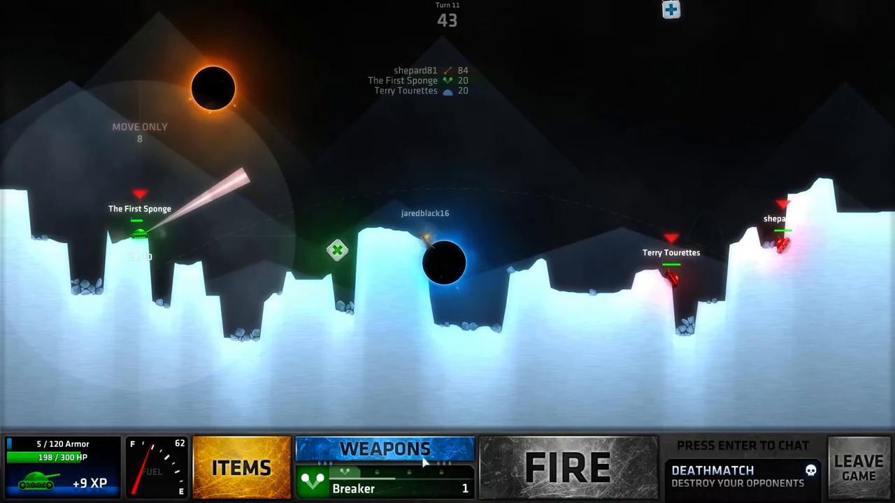
Fire Spiker on turn 11, then Cactus on turn 12.
left_click(385, 451)
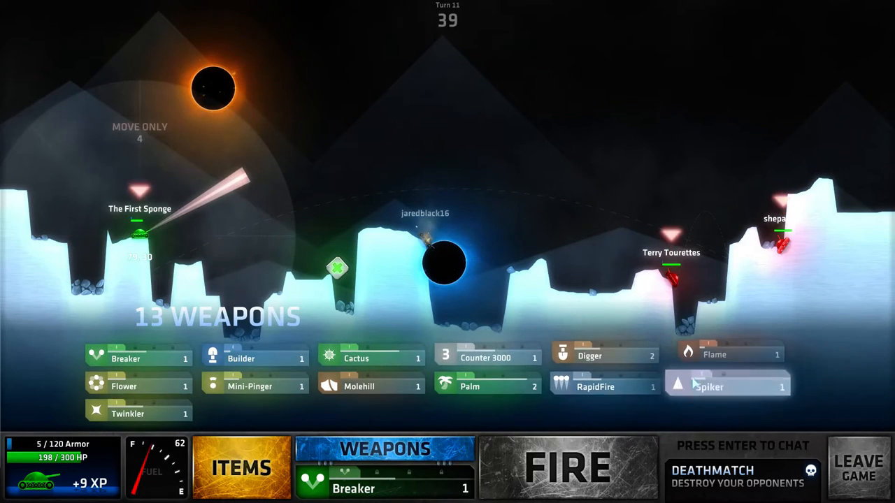
left_click(709, 387)
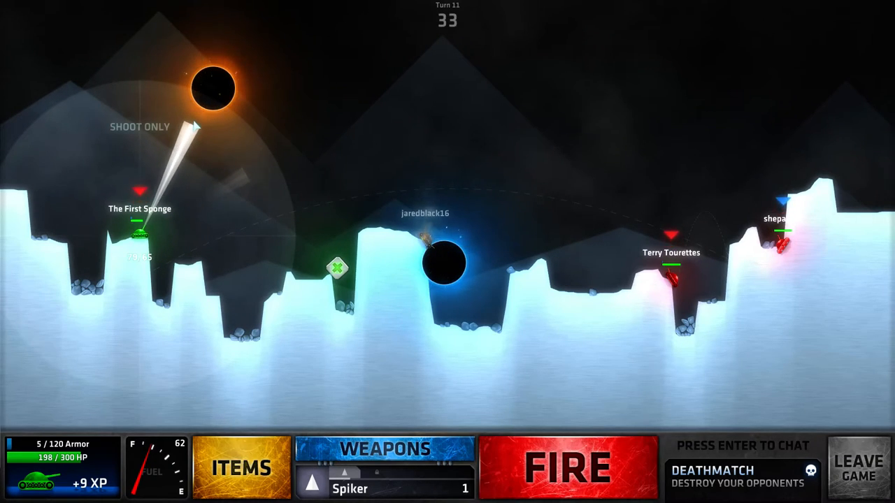
left_click(568, 467)
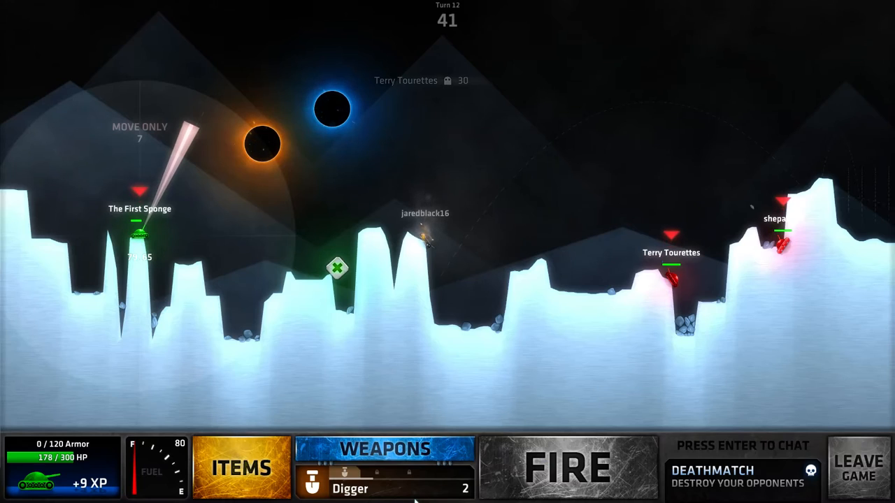
left_click(385, 449)
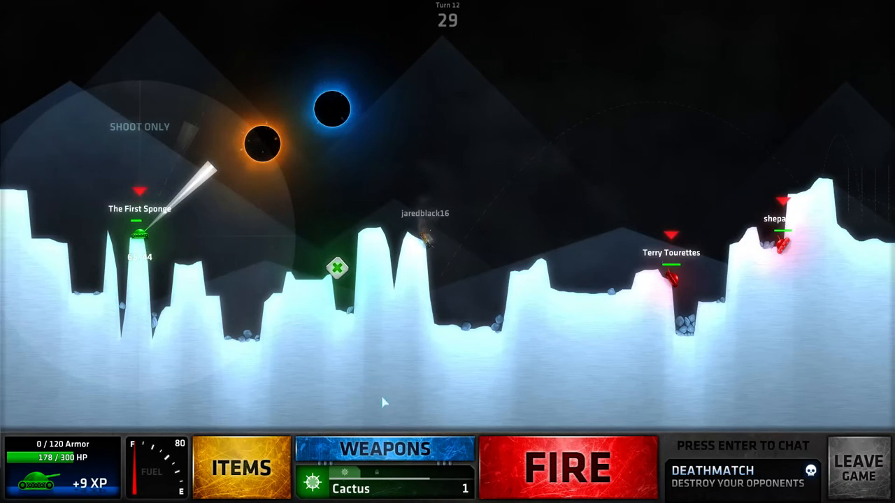
left_click(567, 467)
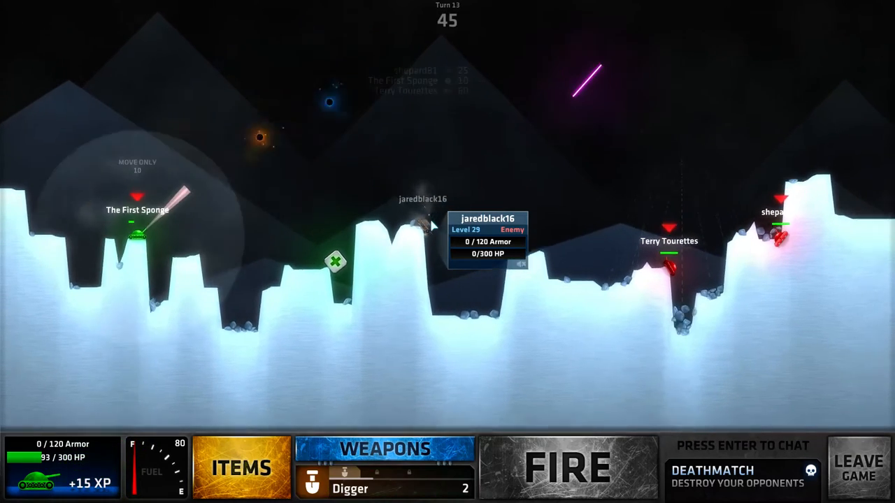
Load the Flower weapon on turn 13.
key("enter")
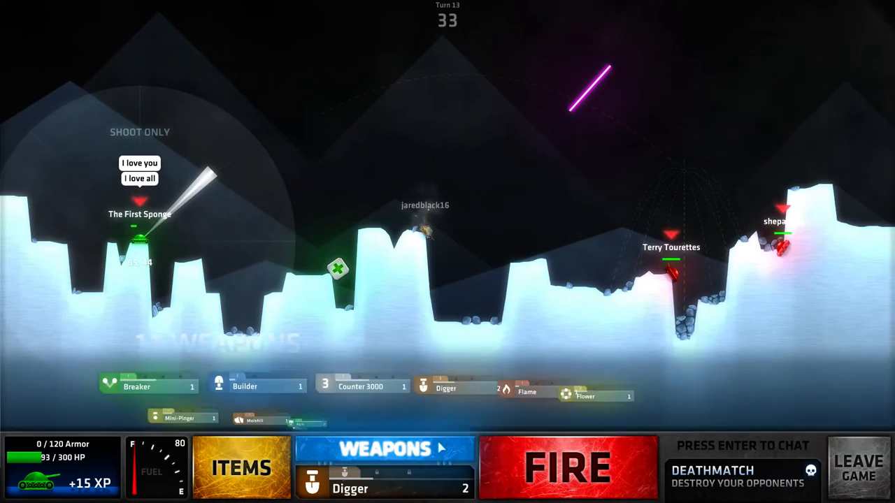
left_click(385, 449)
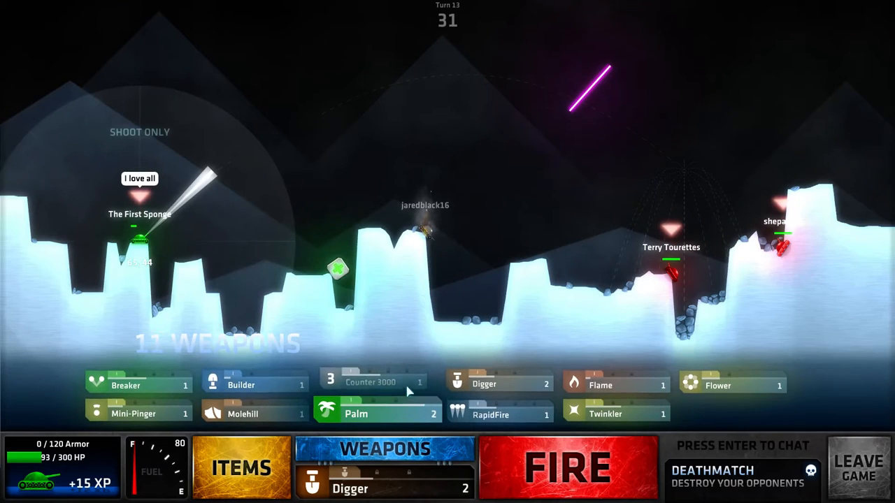
left_click(499, 385)
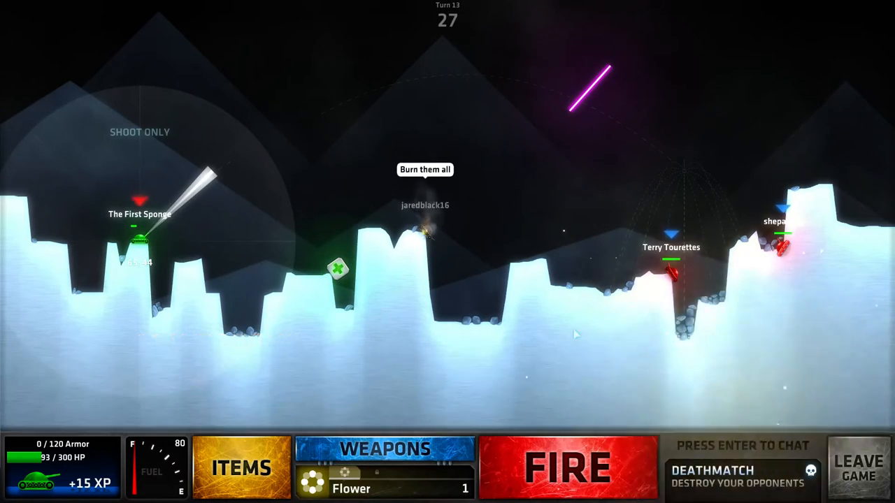
Send 'Love all to hell' in chat, then fire the Flower shot.
key("enter")
type("Lov")
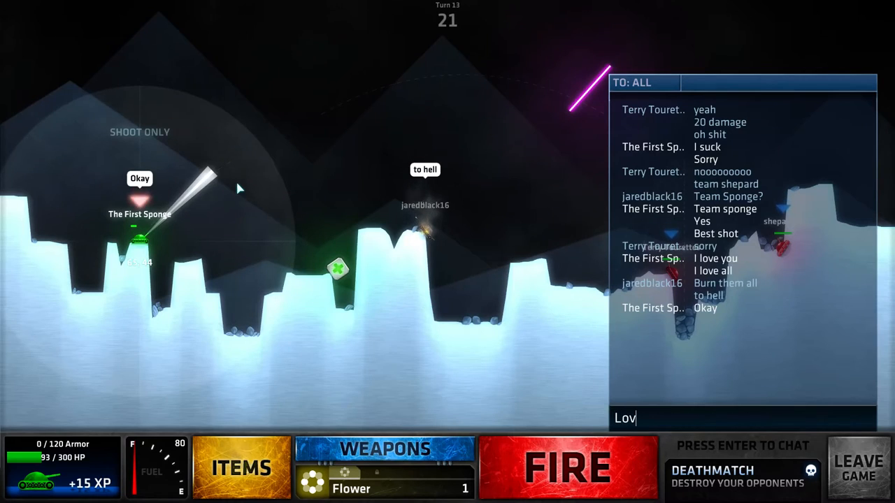
key("enter")
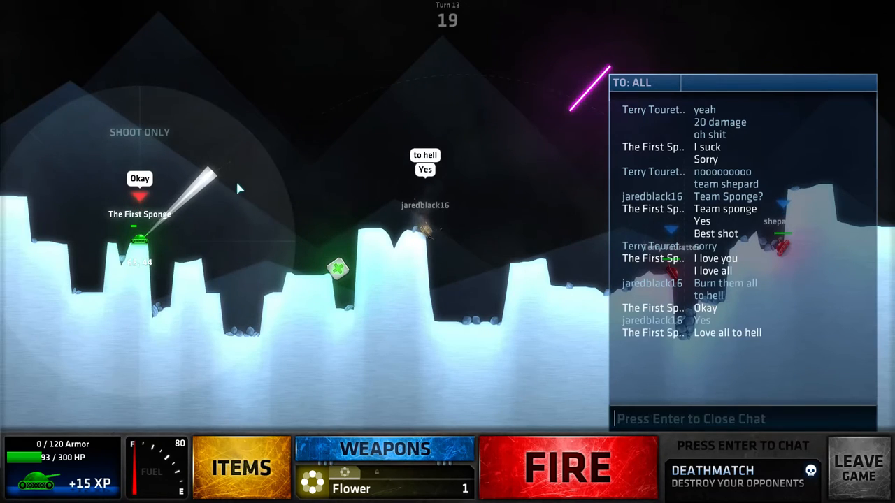
key("enter")
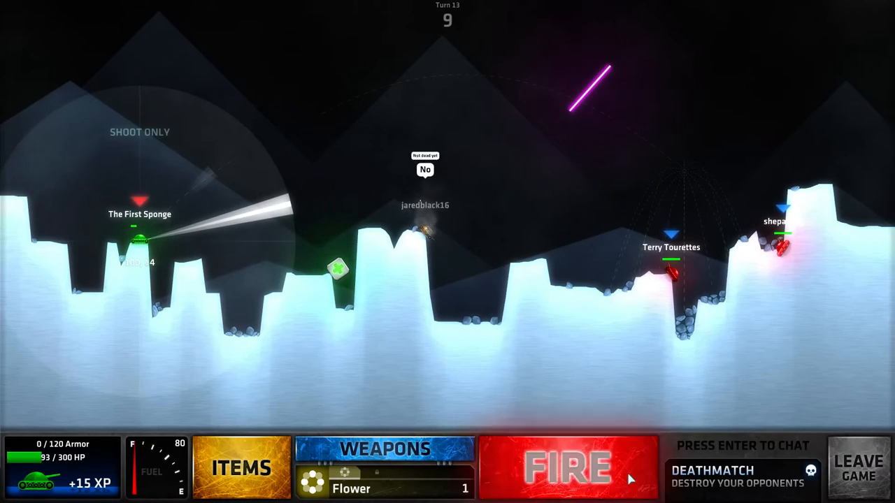
left_click(568, 467)
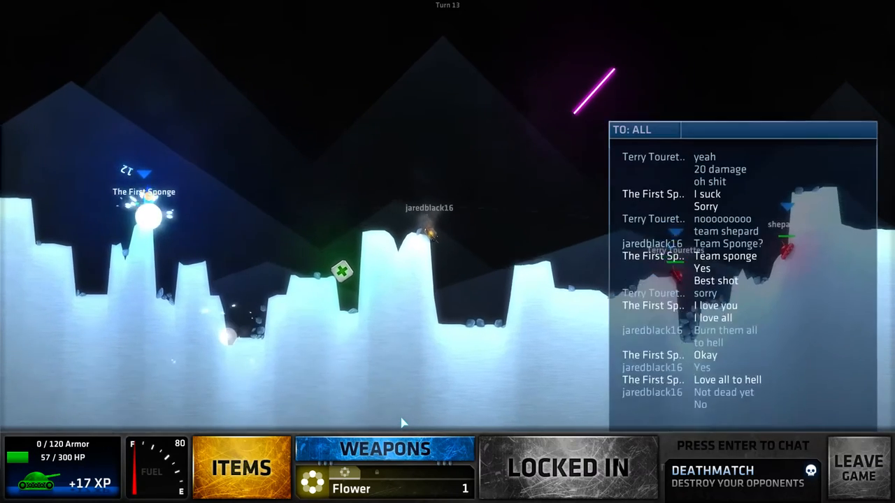
Send 'I am being double teamed' and 'Unfair' in chat, then fire Molehill on turn 14.
type("I am being double")
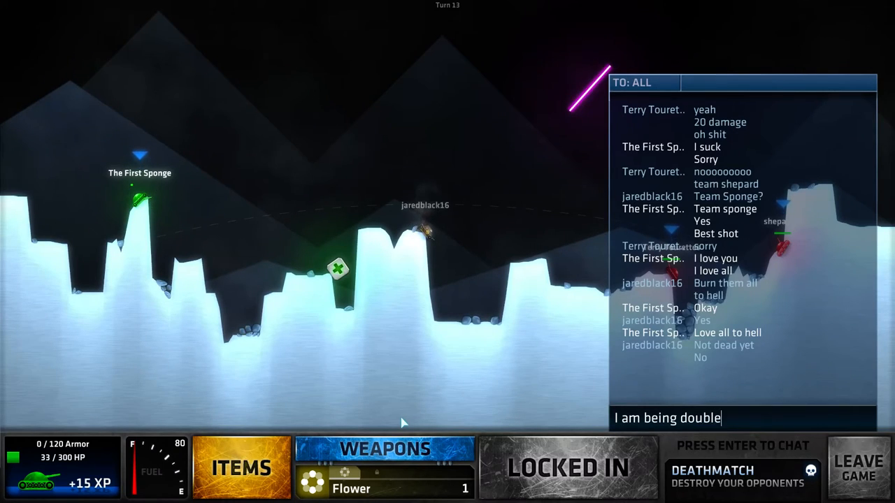
type("teame")
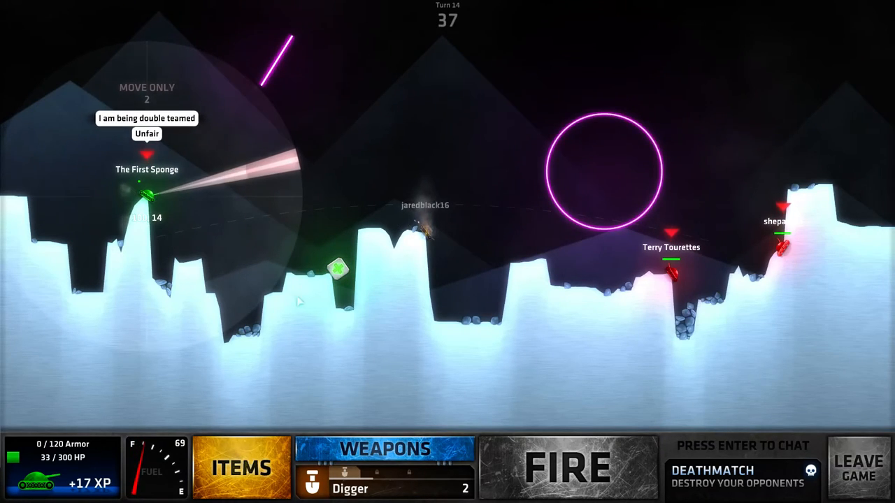
left_click(385, 450)
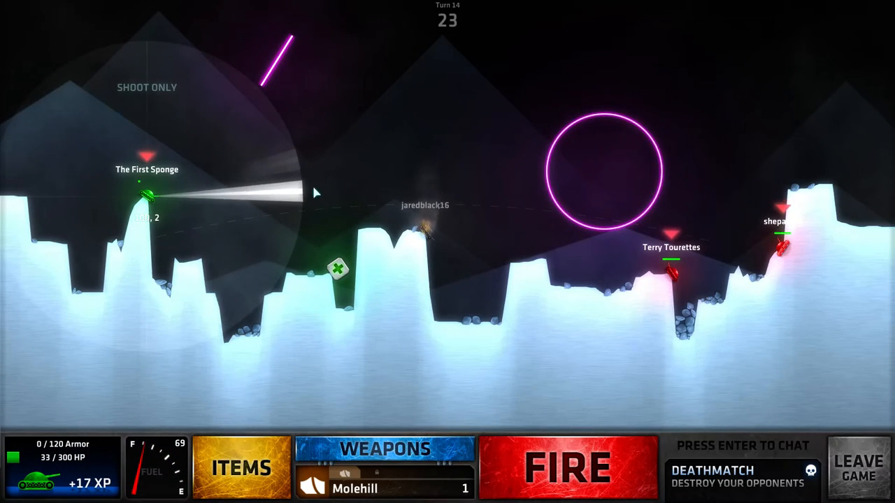
left_click(568, 467)
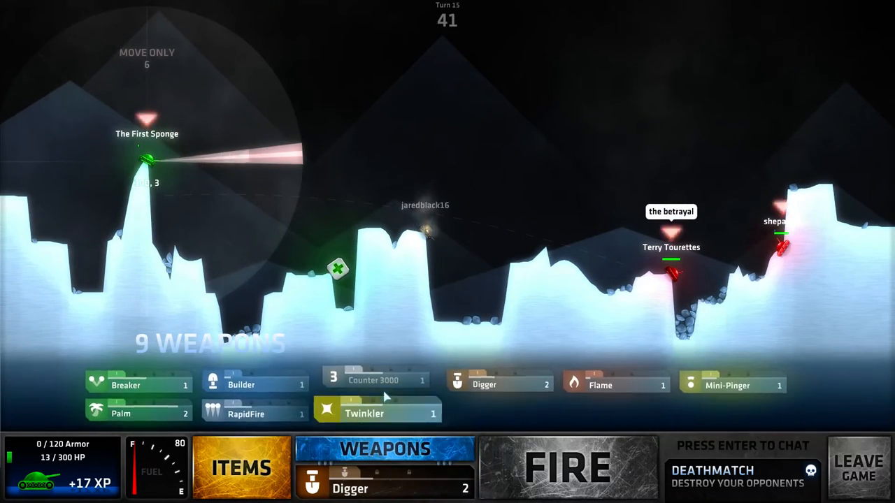
Fire Palm for 30 damage on turn 15, then Counter 3000 on turn 16.
left_click(137, 413)
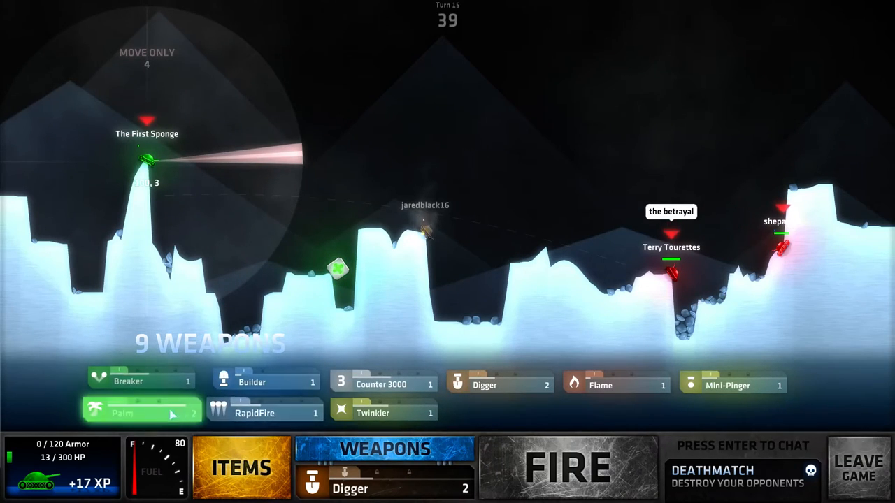
left_click(142, 413)
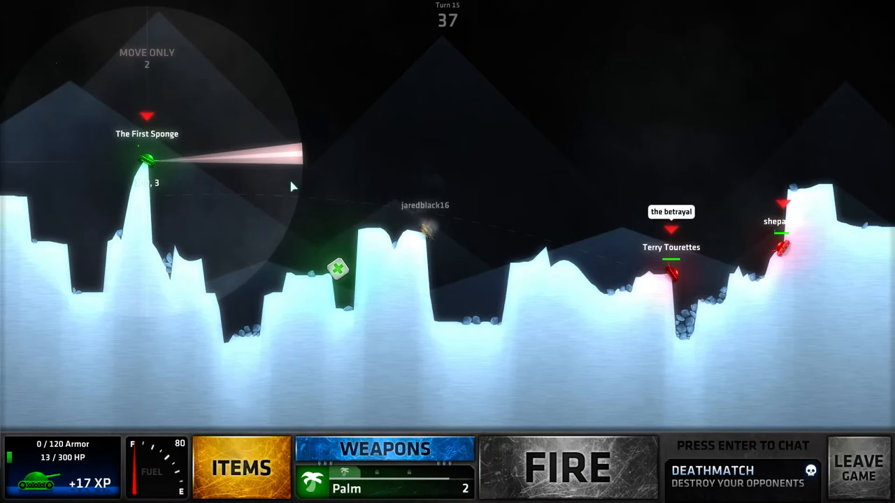
left_click(567, 467)
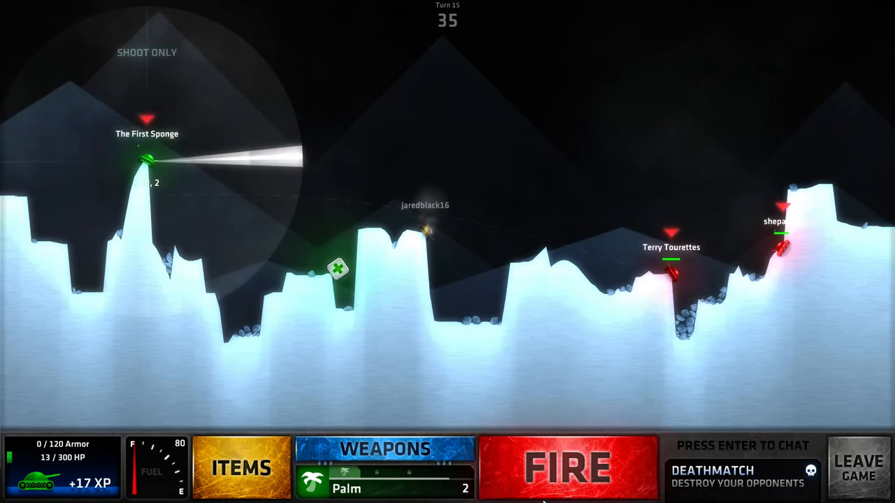
left_click(568, 467)
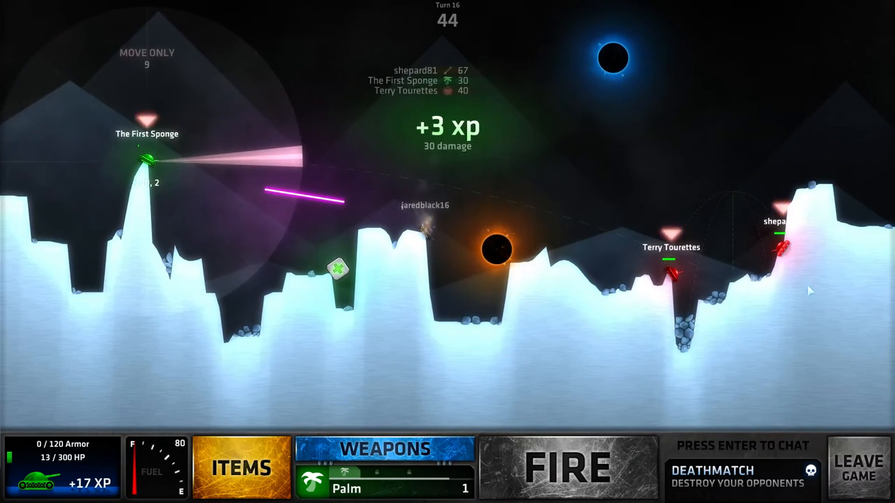
left_click(385, 450)
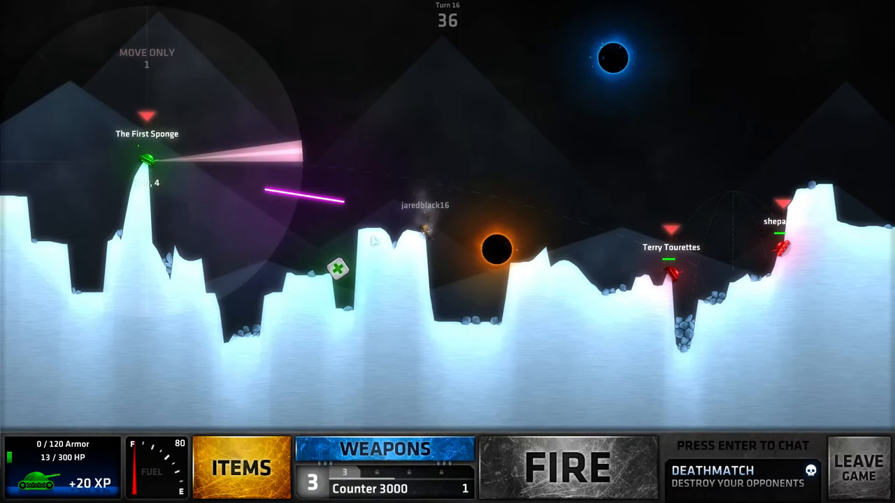
left_click(568, 467)
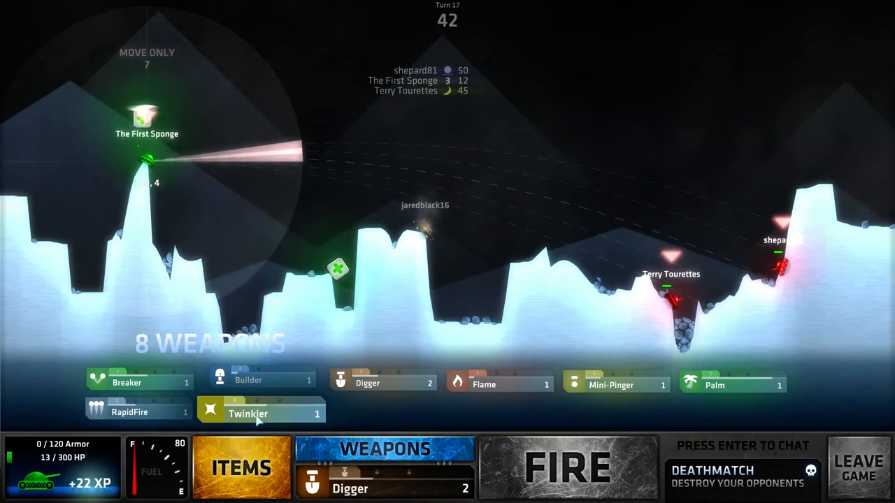
Load and fire the Mini-Pinger shot.
left_click(611, 385)
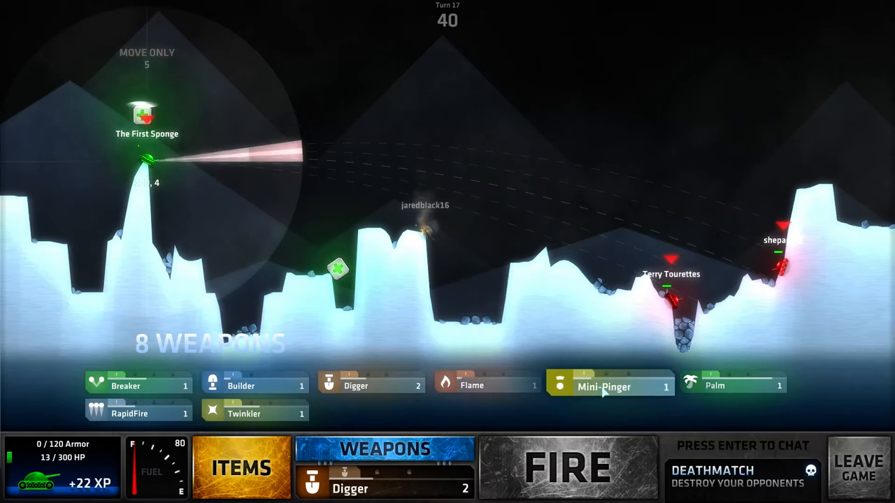
left_click(603, 387)
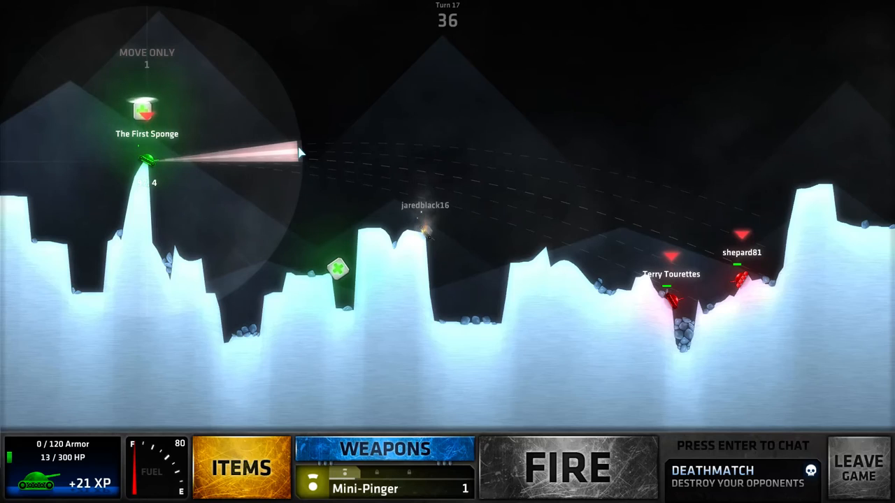
left_click(567, 467)
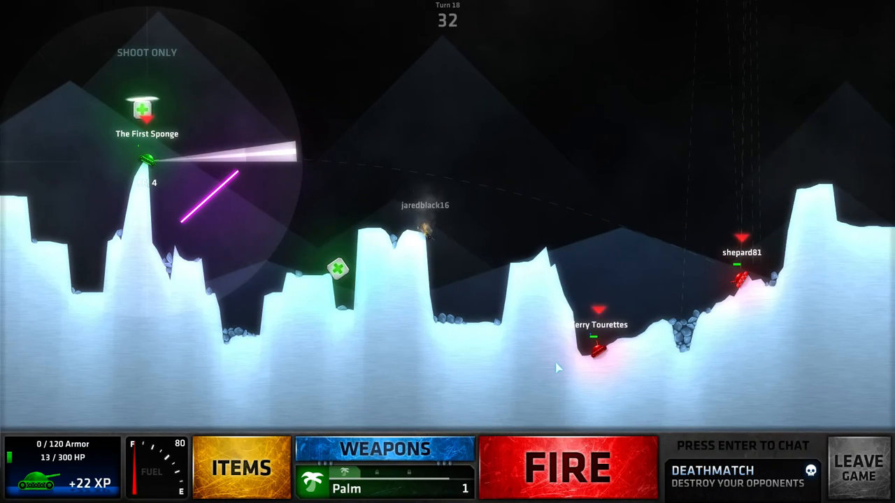
Fire Palm, then spectate after the tank drops to 0 HP.
left_click(568, 467)
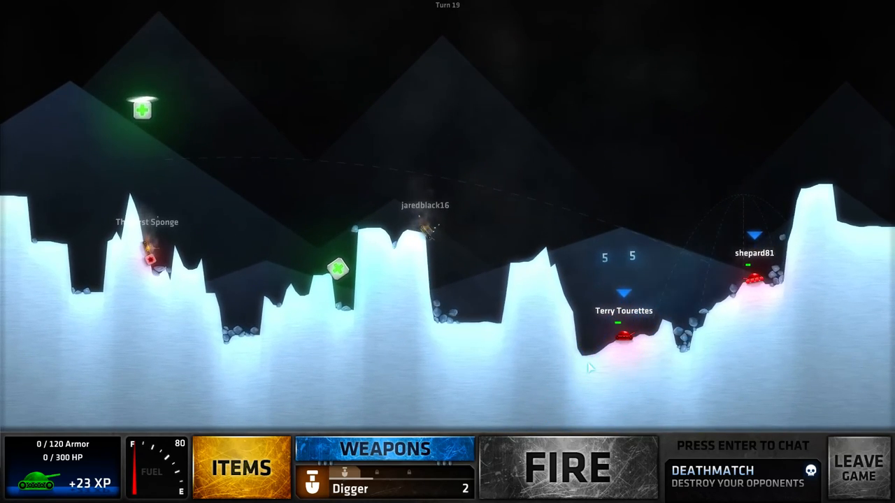
left_click(568, 467)
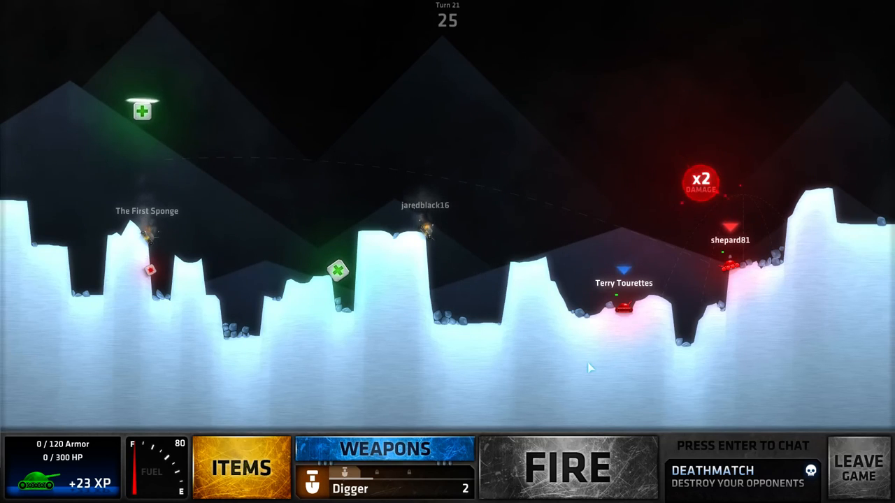
left_click(567, 467)
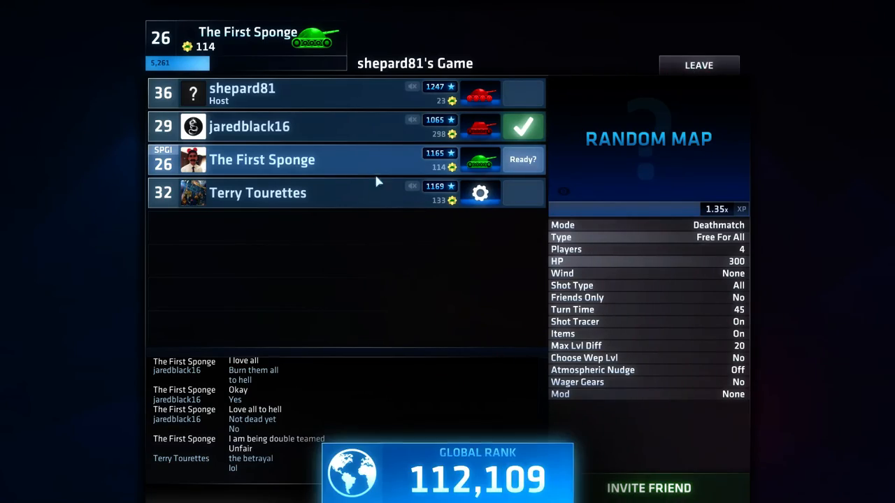
left_click(698, 65)
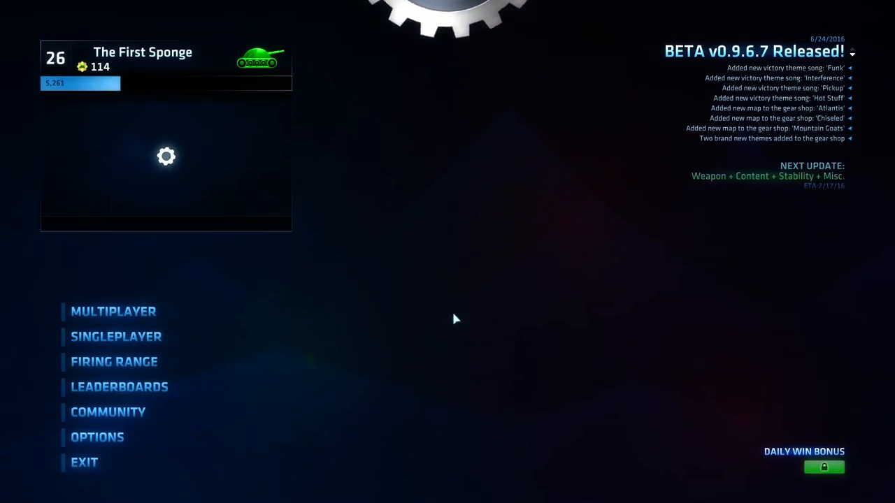